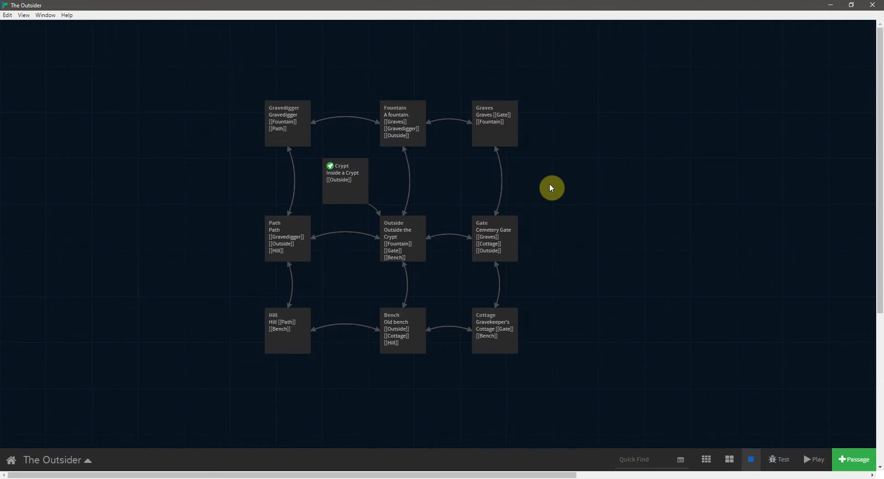
pyautogui.moveTo(542, 188)
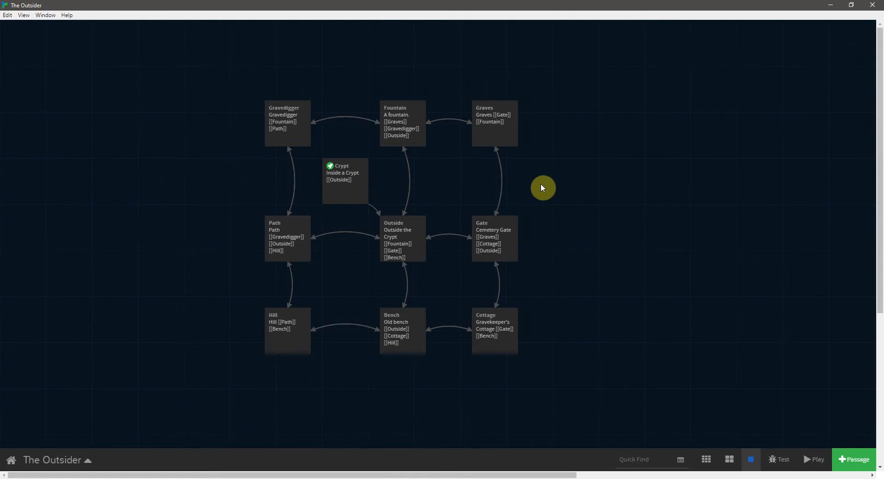
pyautogui.moveTo(439, 177)
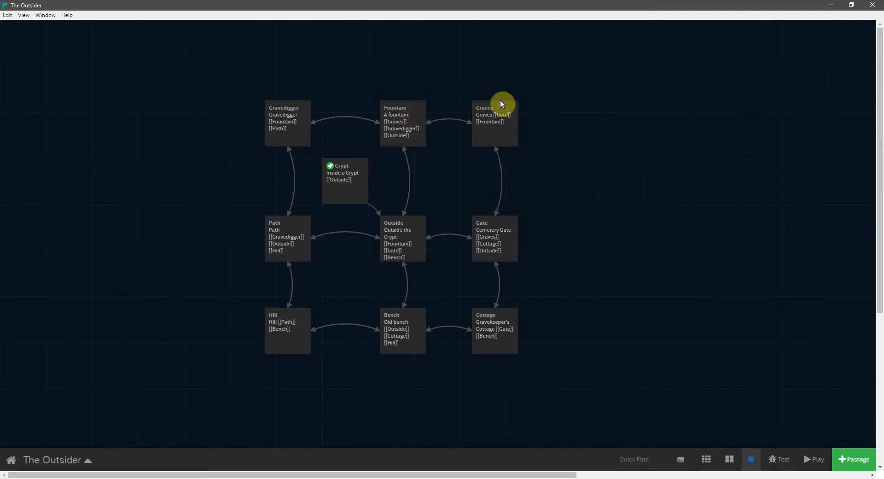
pyautogui.moveTo(553, 191)
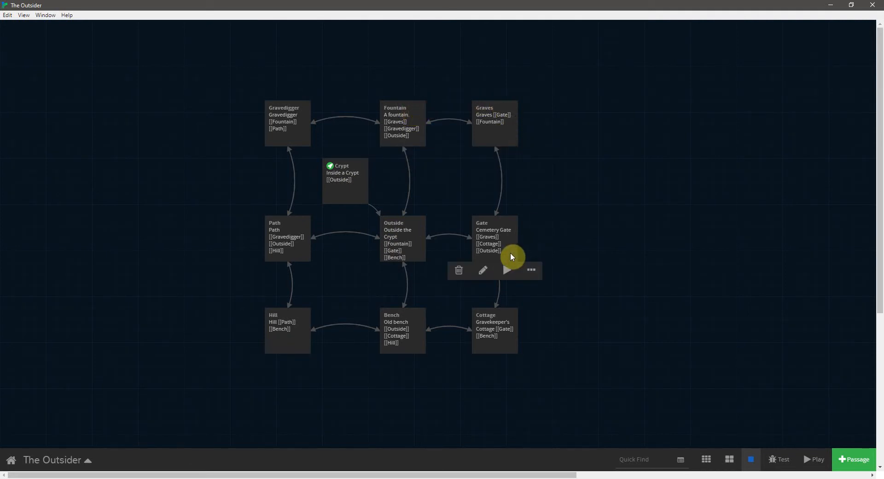
pyautogui.moveTo(501, 343)
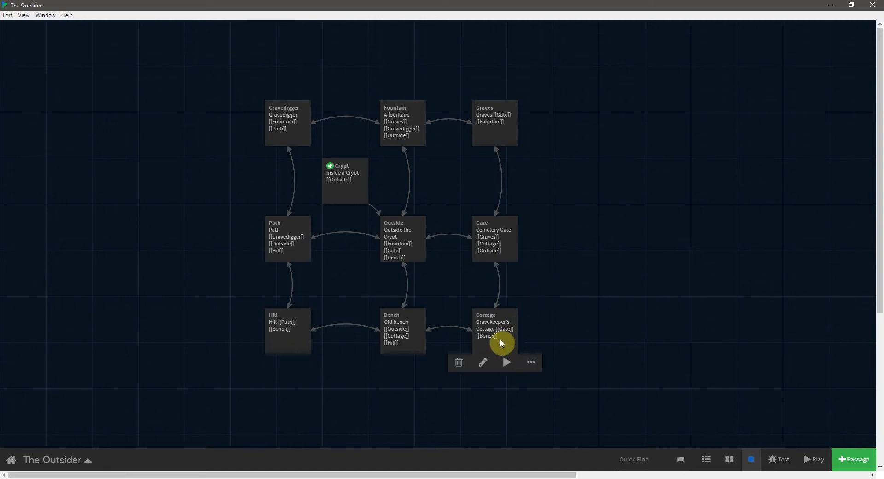
pyautogui.moveTo(433, 319)
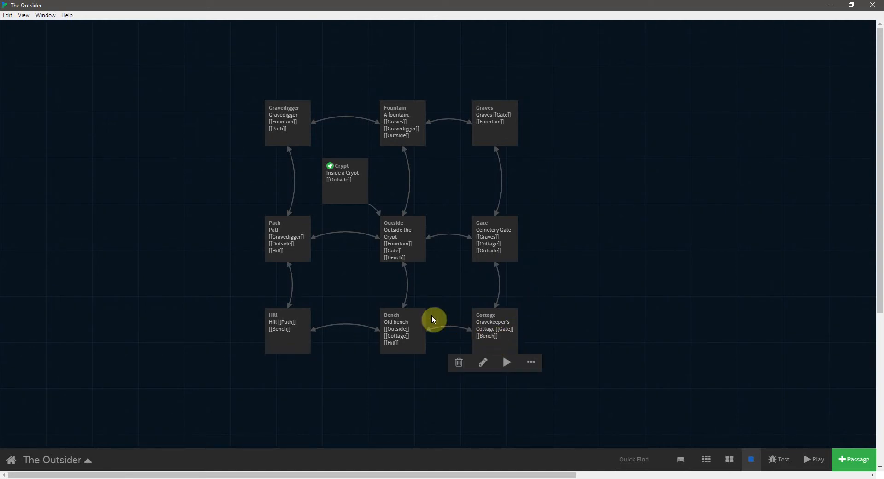
# Add three lines to the Crypt passage about waking on a cold stone slab in dim moonlight
pyautogui.click(402, 330)
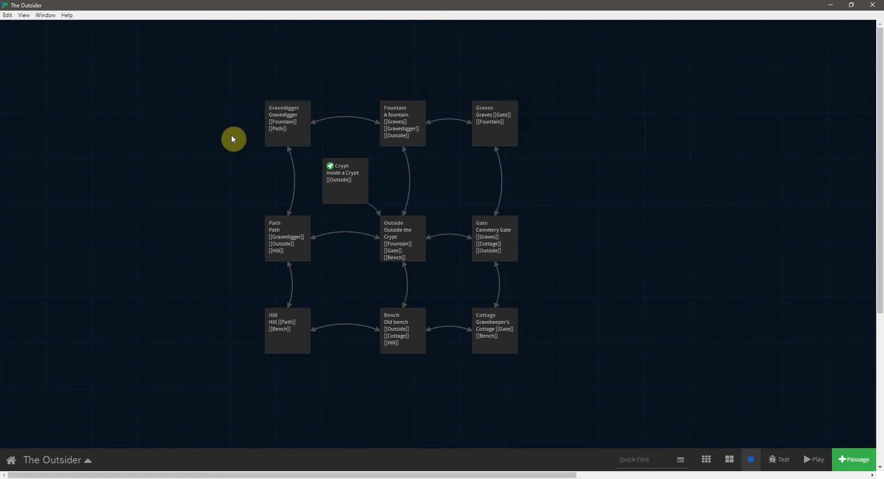
pyautogui.moveTo(389, 212)
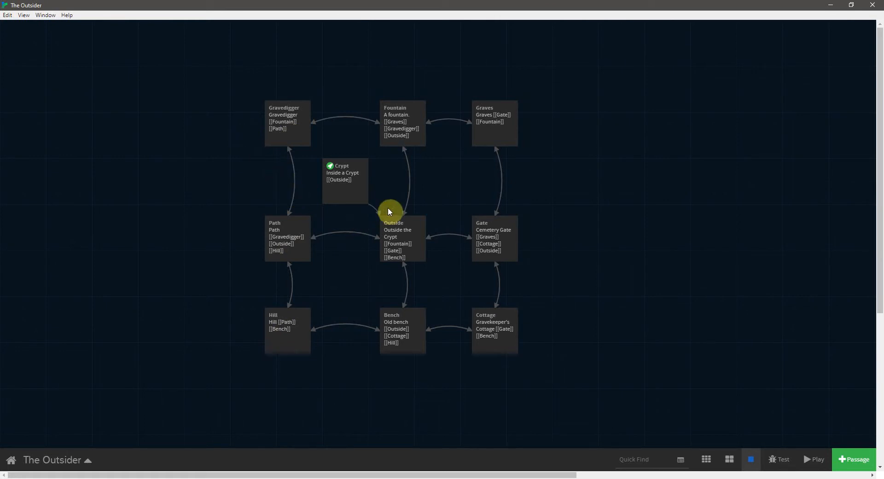
pyautogui.moveTo(405, 161)
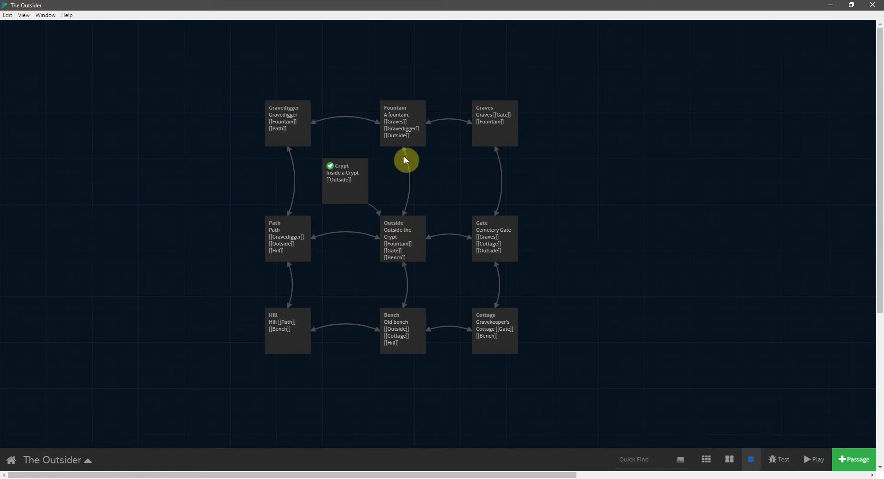
pyautogui.click(494, 118)
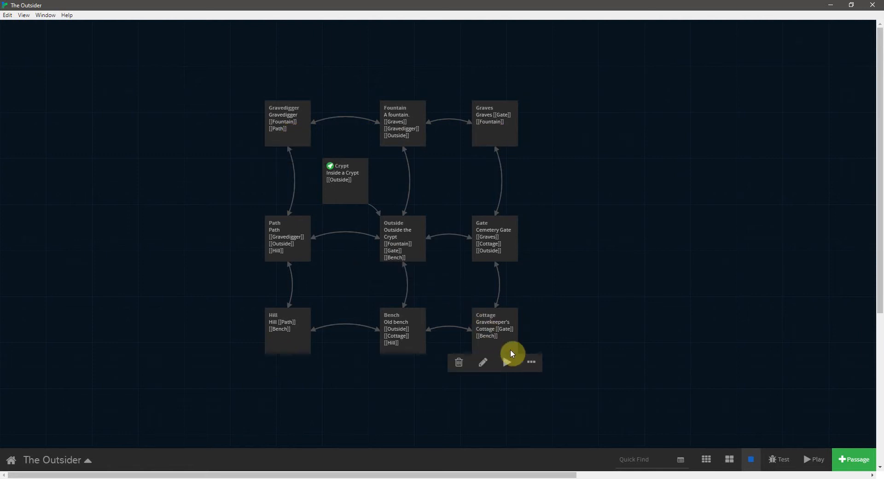
pyautogui.moveTo(501, 349)
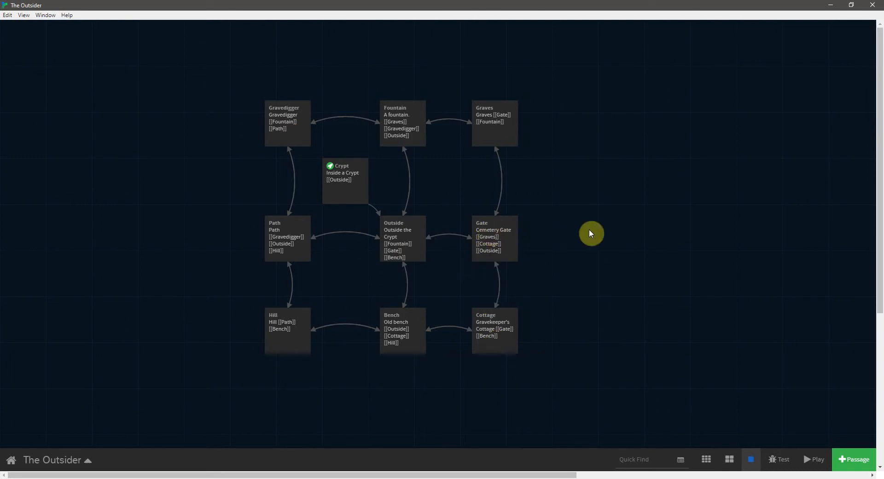
pyautogui.moveTo(564, 279)
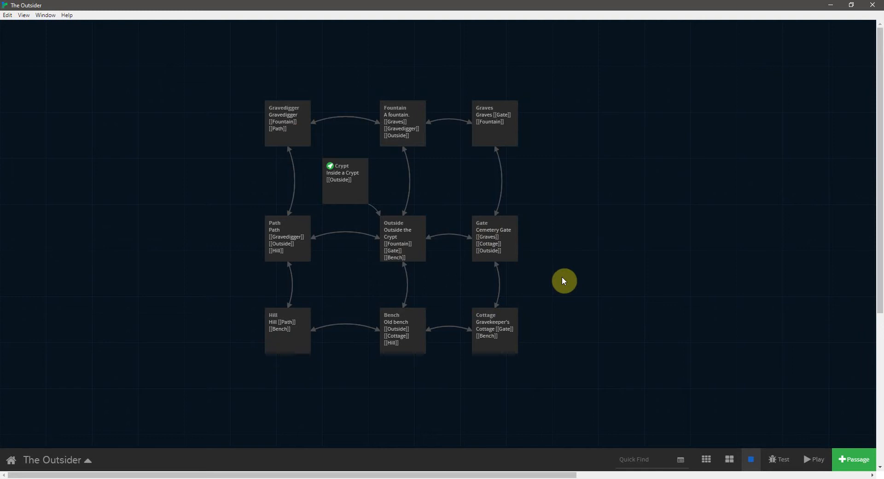
pyautogui.moveTo(555, 234)
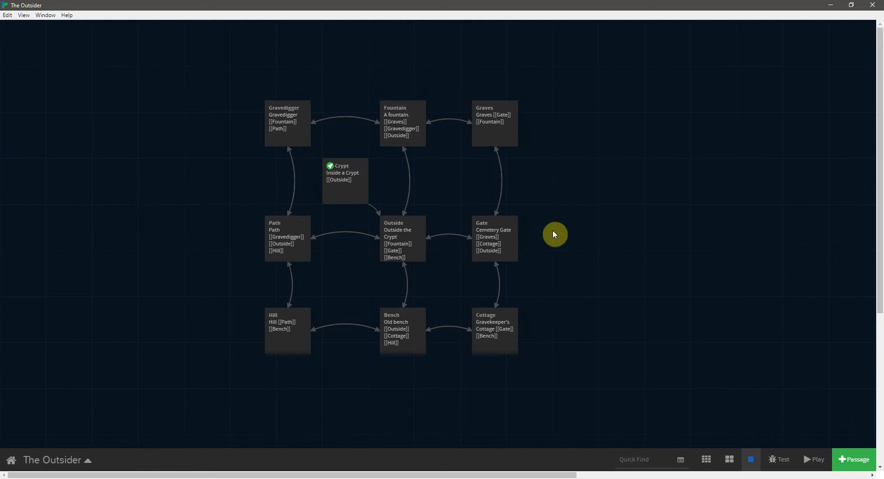
pyautogui.doubleClick(345, 181)
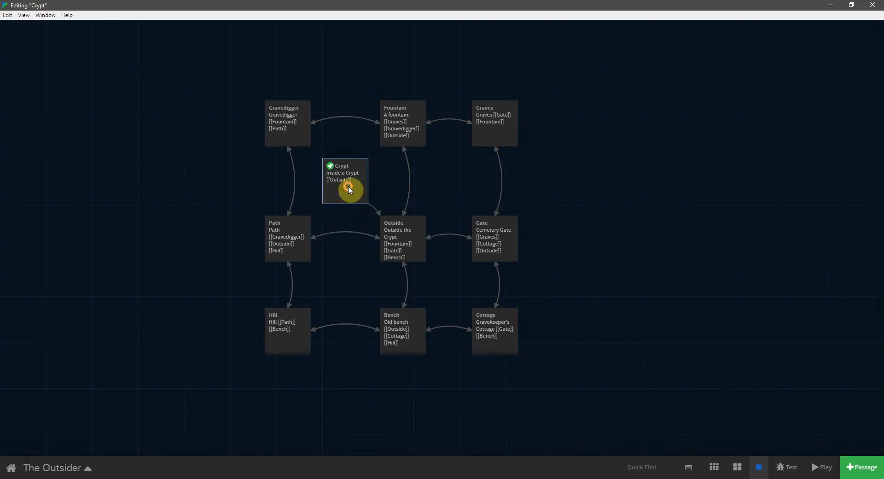
pyautogui.doubleClick(344, 181)
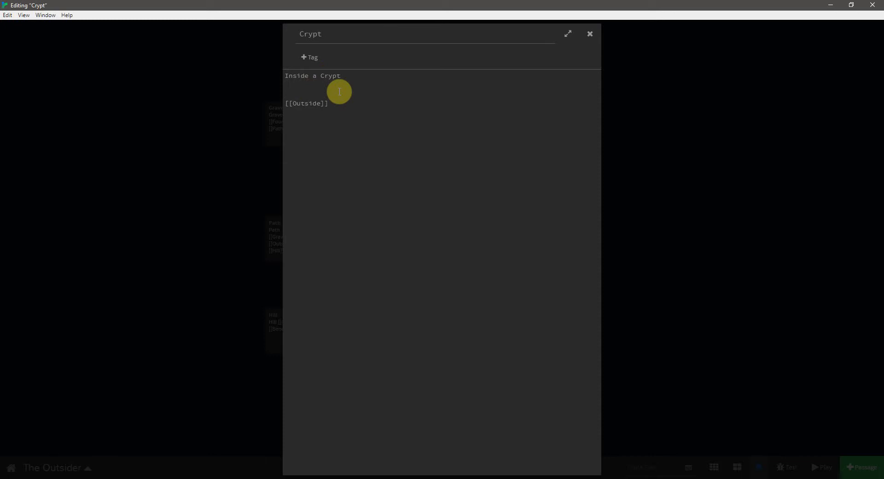
pyautogui.moveTo(413, 227)
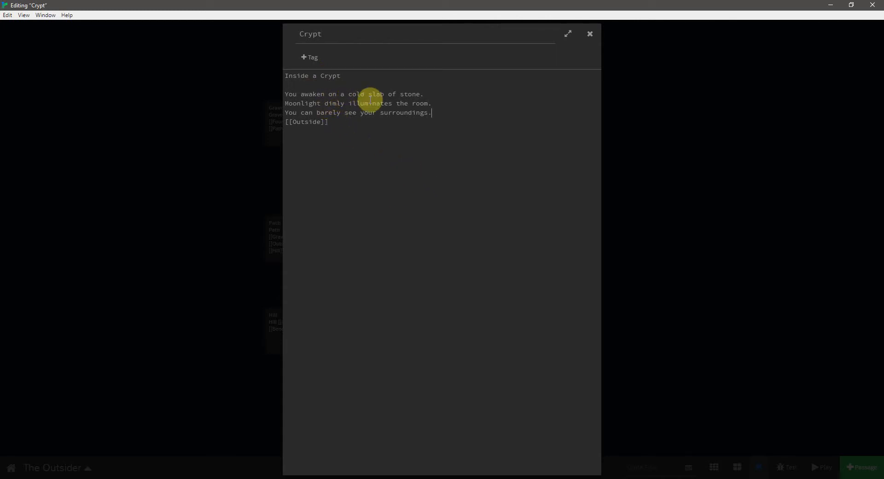
pyautogui.moveTo(442, 177)
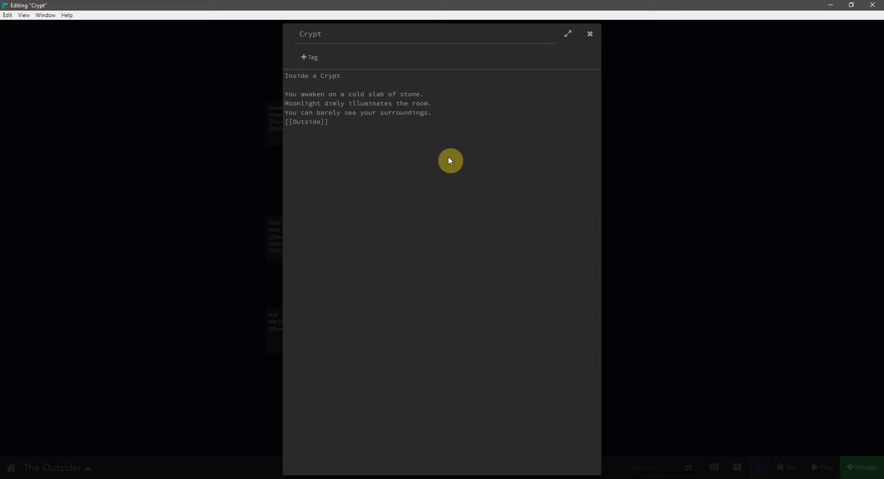
pyautogui.moveTo(309, 135)
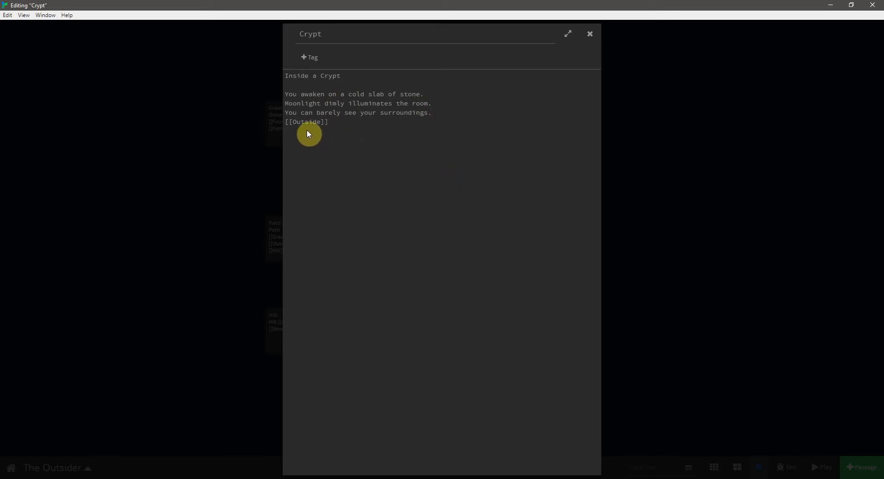
pyautogui.moveTo(315, 139)
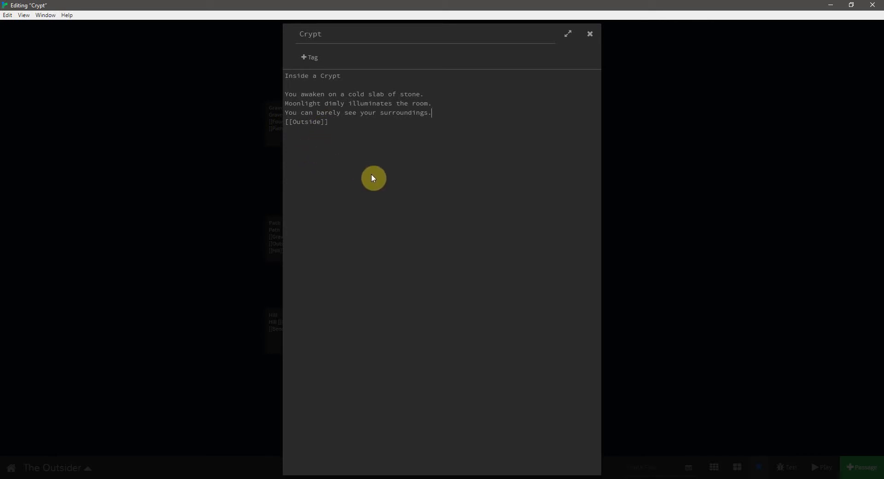
pyautogui.moveTo(307, 122)
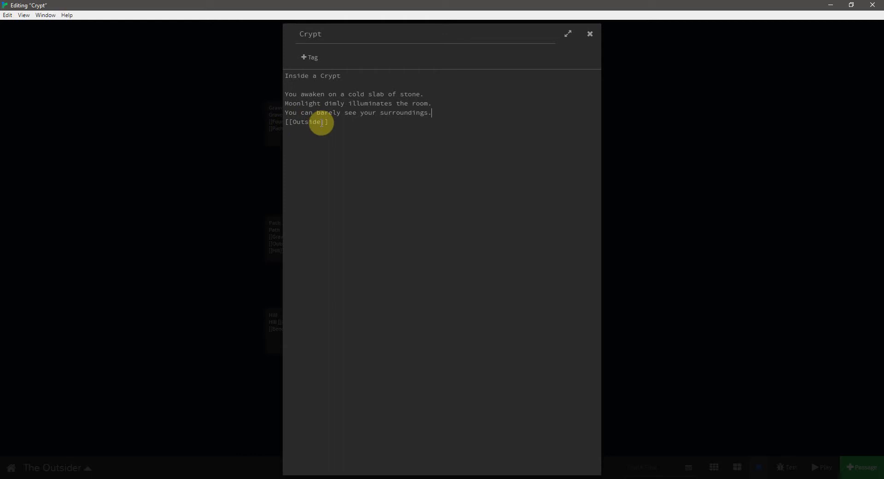
pyautogui.moveTo(491, 88)
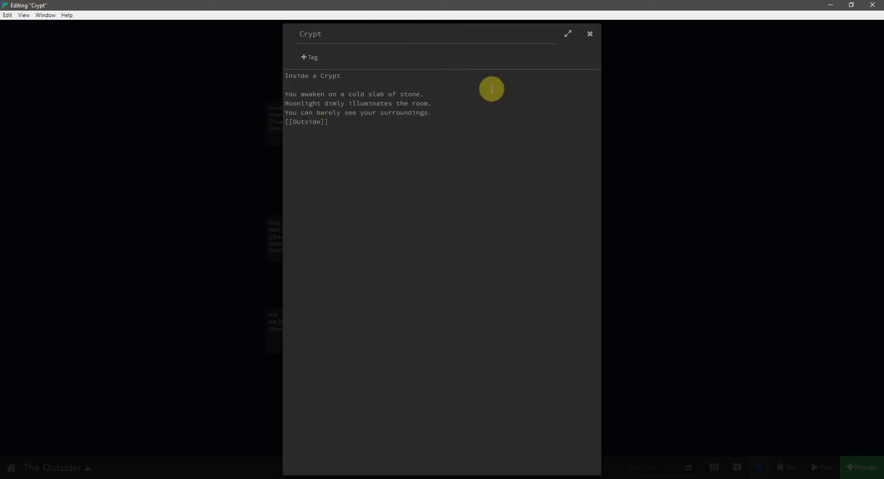
pyautogui.click(589, 34)
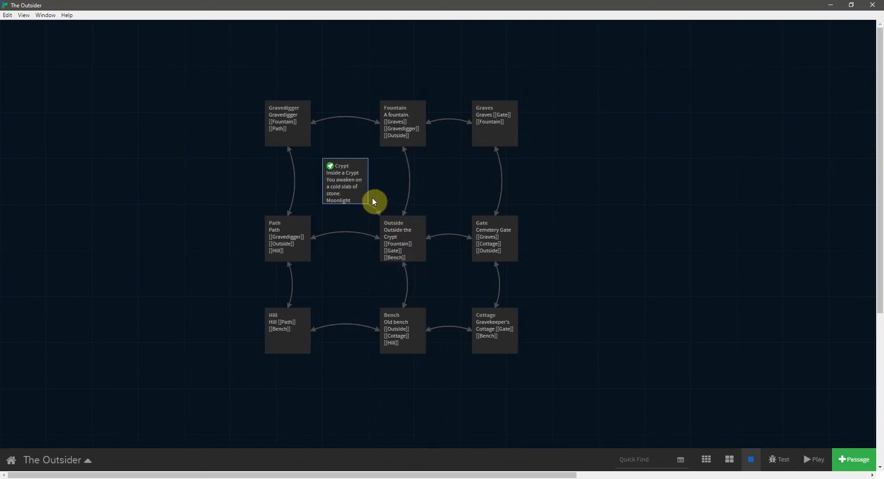
# Turn the Crypt link line into the sentence "Go [[Outside]] the crypt."
pyautogui.doubleClick(345, 182)
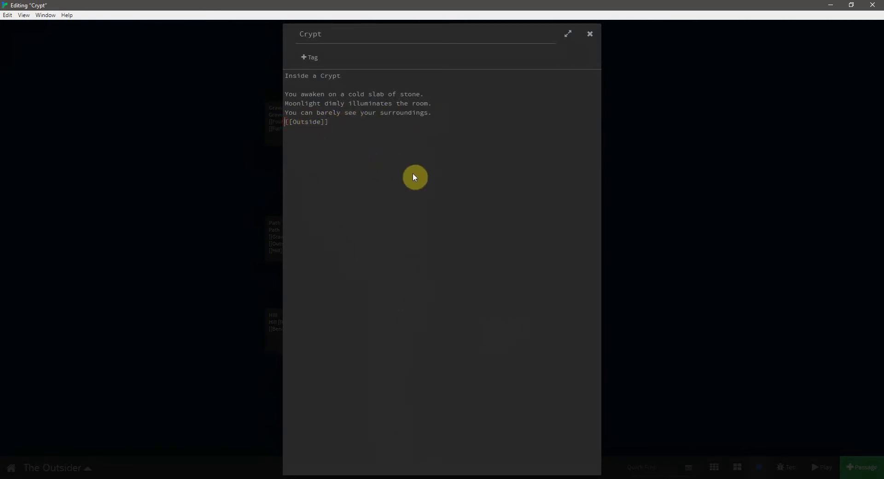
pyautogui.write('Go')
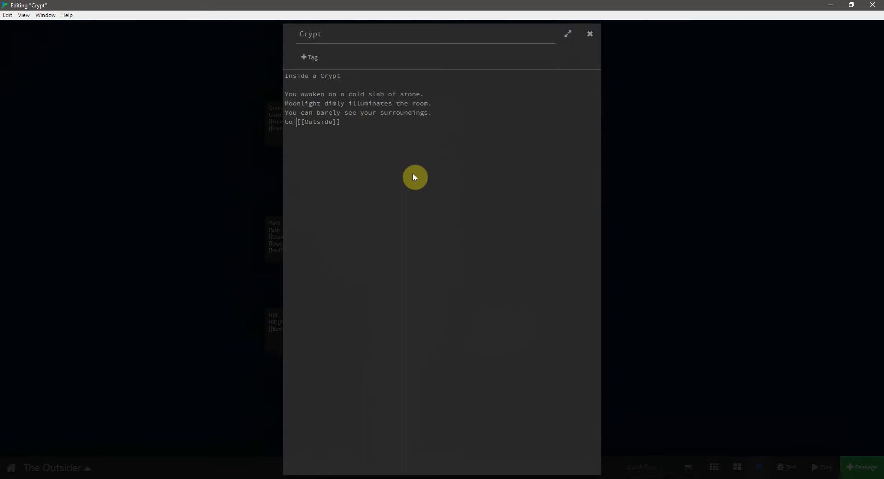
pyautogui.write('the cr')
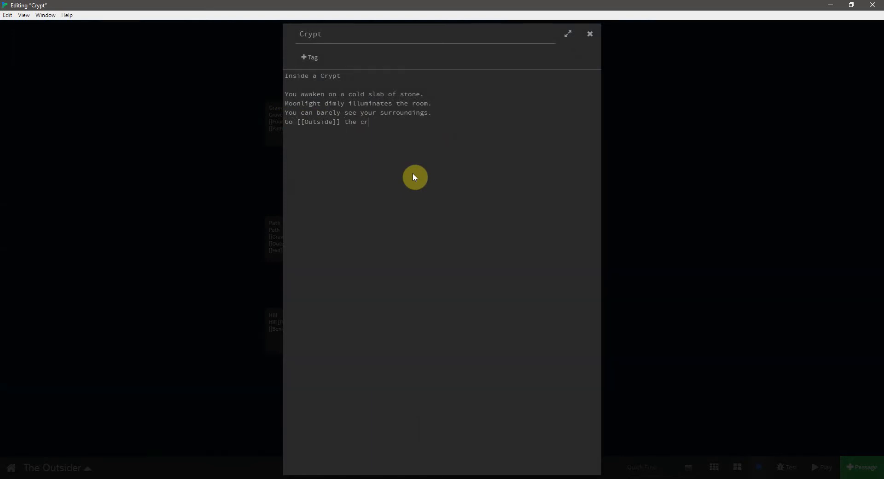
pyautogui.write('ypt.')
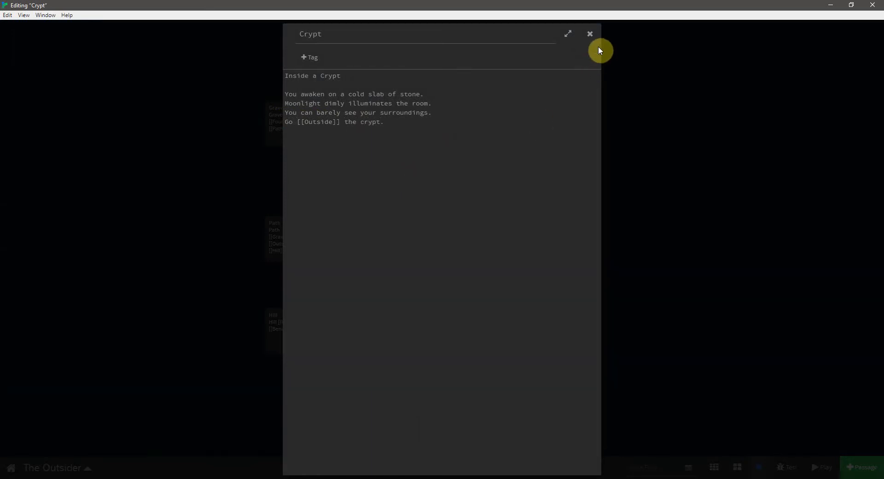
# Play the story and follow the Outside link from the Crypt passage
pyautogui.click(820, 467)
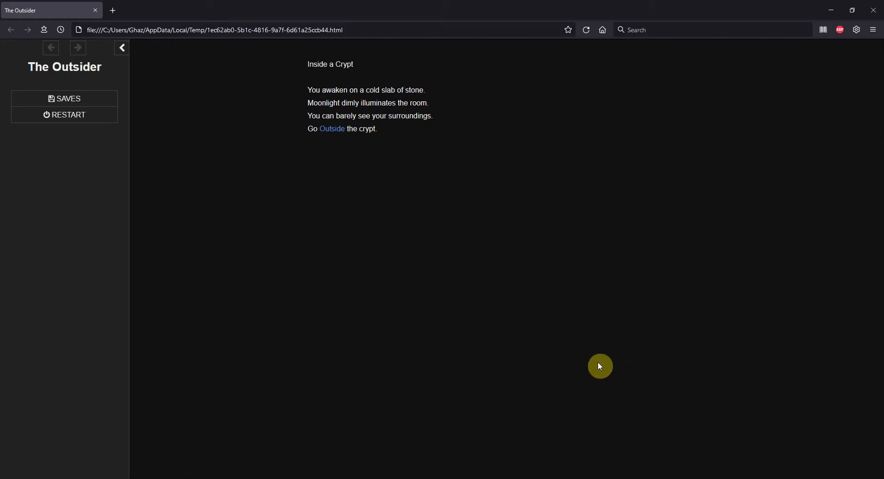
pyautogui.moveTo(331, 129)
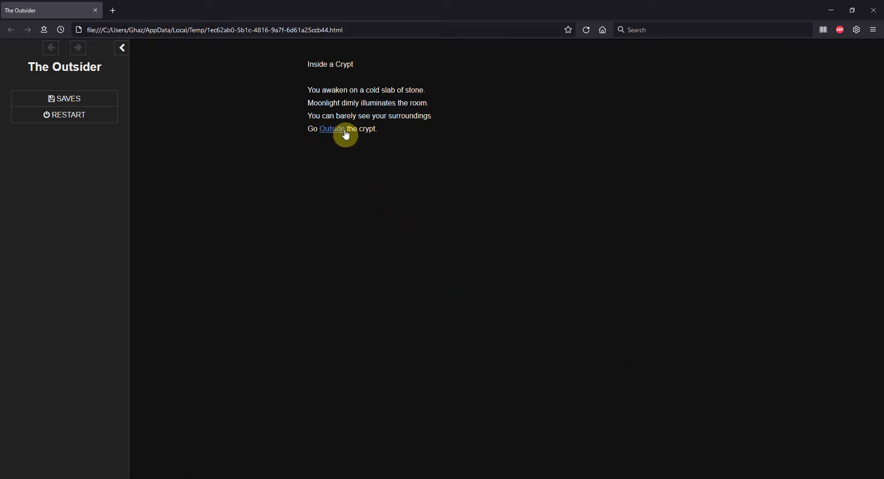
pyautogui.click(331, 129)
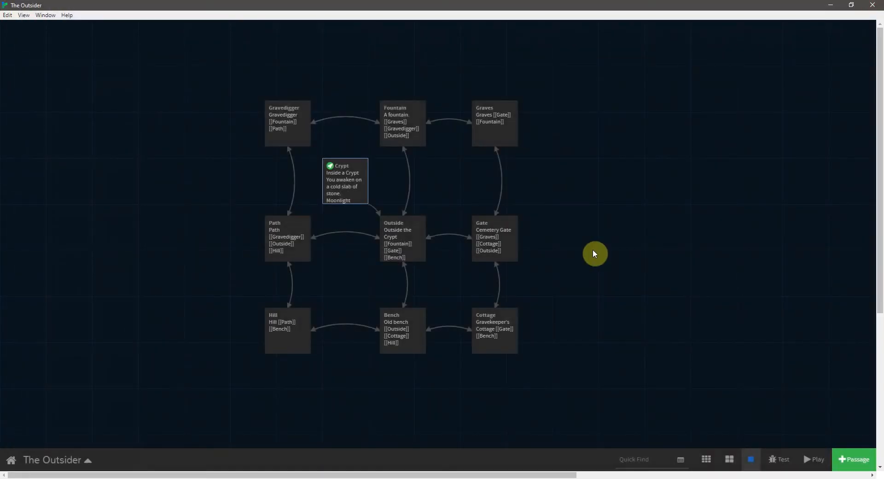
# Begin the Crypt's last line as "You quickly find the door and"
pyautogui.click(356, 192)
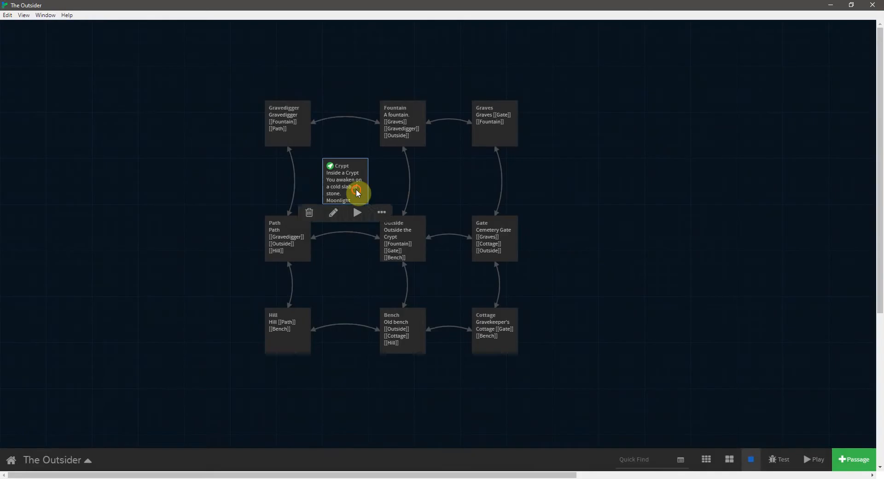
pyautogui.click(334, 213)
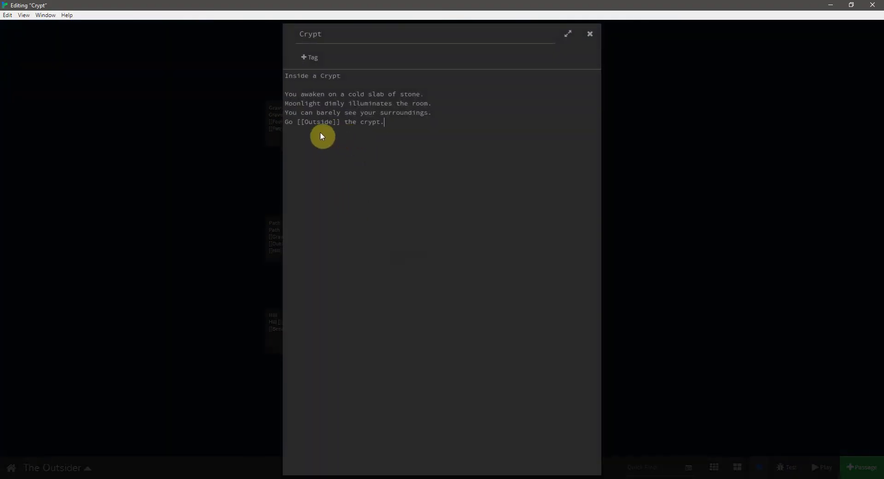
pyautogui.moveTo(326, 124)
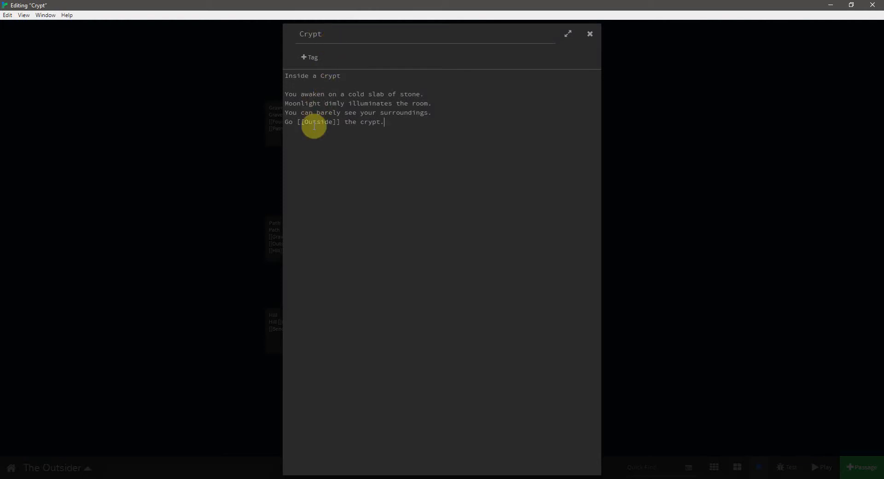
pyautogui.moveTo(377, 122)
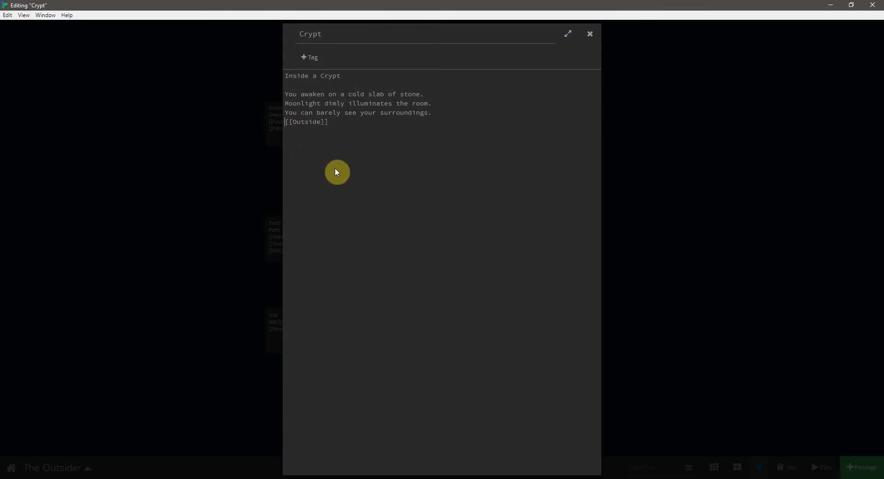
pyautogui.moveTo(343, 162)
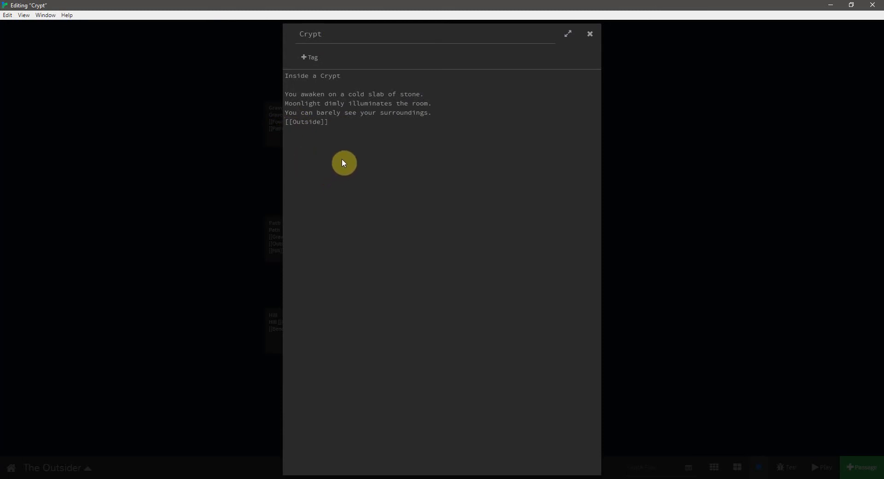
pyautogui.write('You qui')
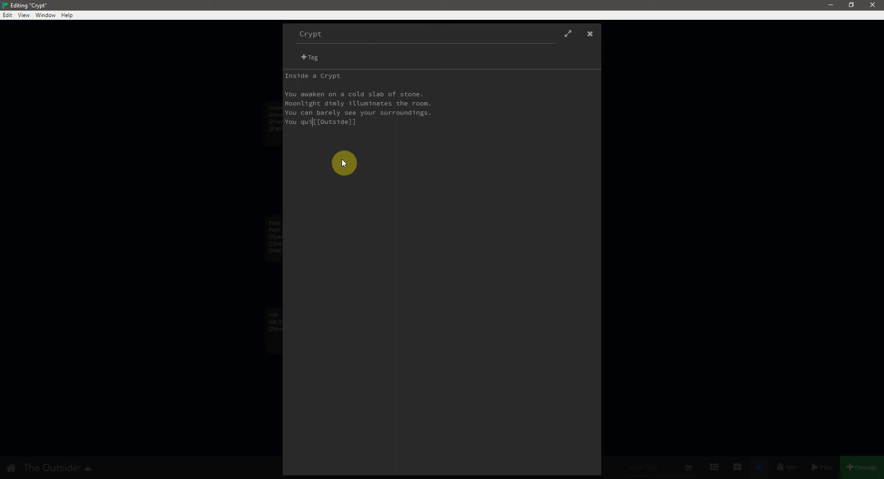
pyautogui.write('ckly find')
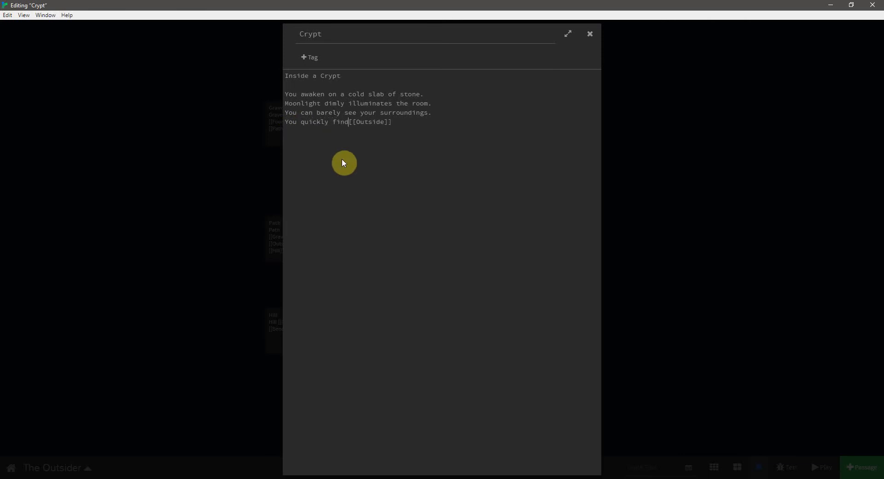
pyautogui.write('the door and')
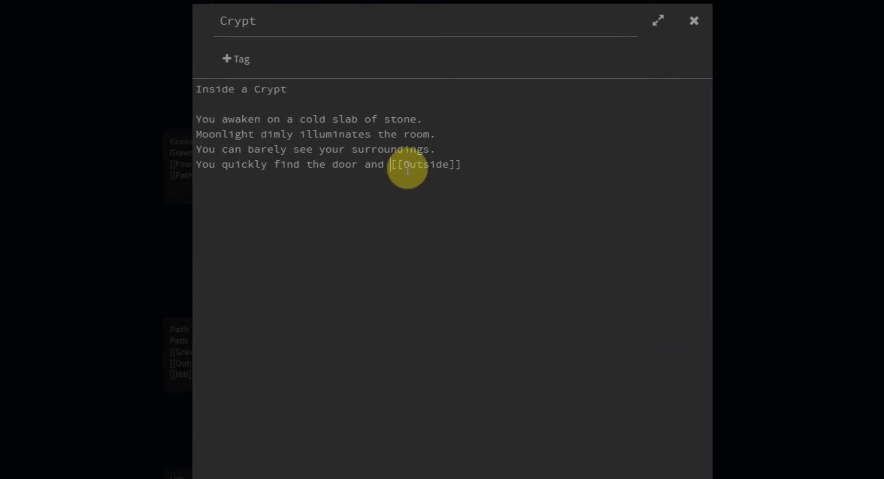
pyautogui.moveTo(470, 262)
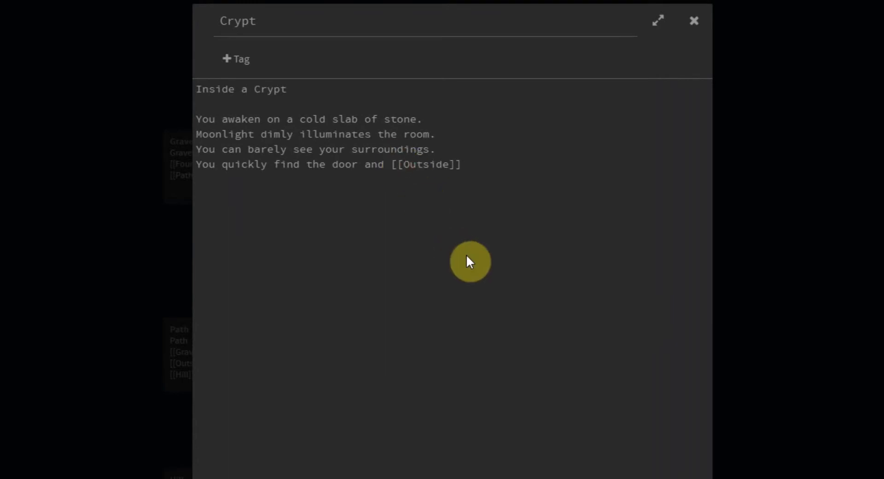
# Finish the line with an 'exit the crypt' link pointing to Outside
pyautogui.write('exit')
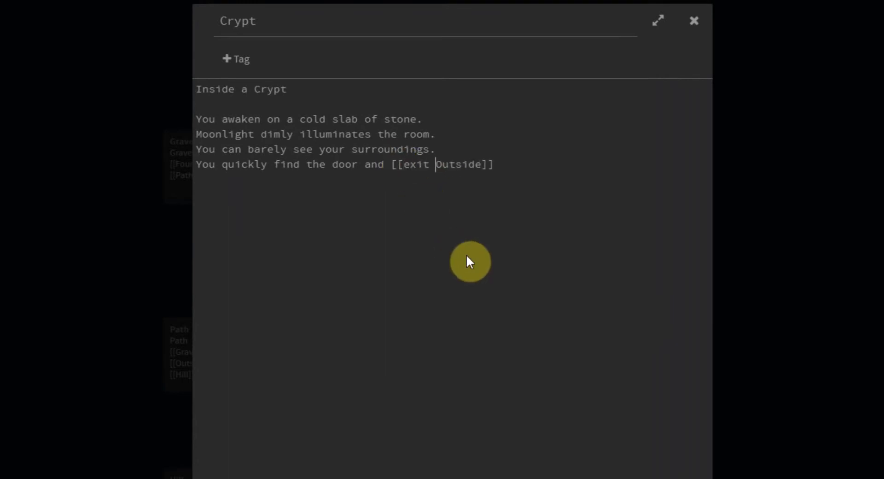
pyautogui.write('the crypt')
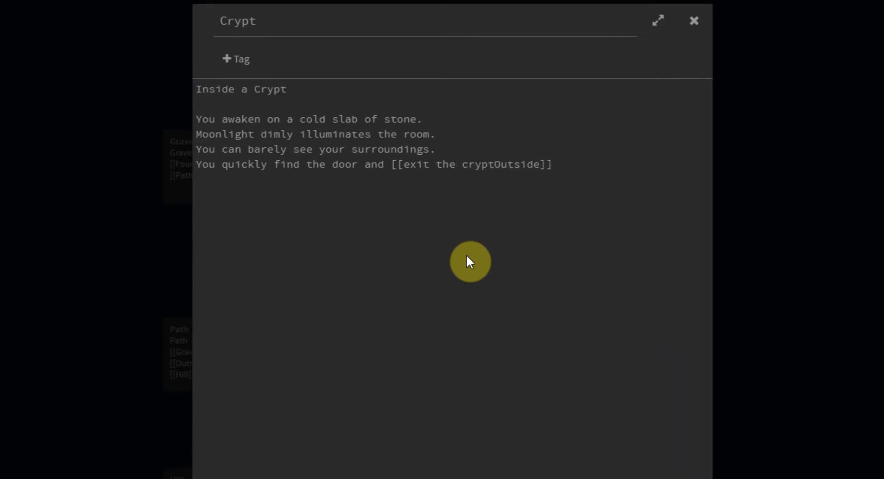
pyautogui.moveTo(507, 243)
pyautogui.write('|')
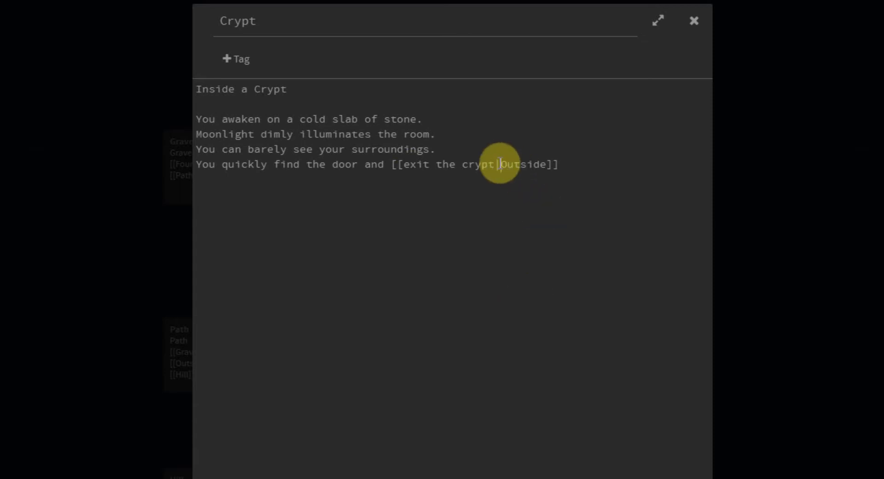
pyautogui.moveTo(505, 257)
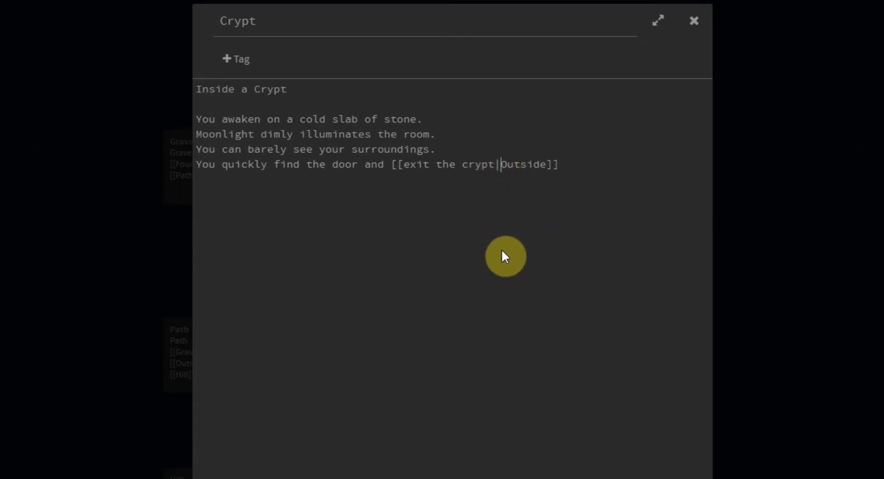
pyautogui.write('>')
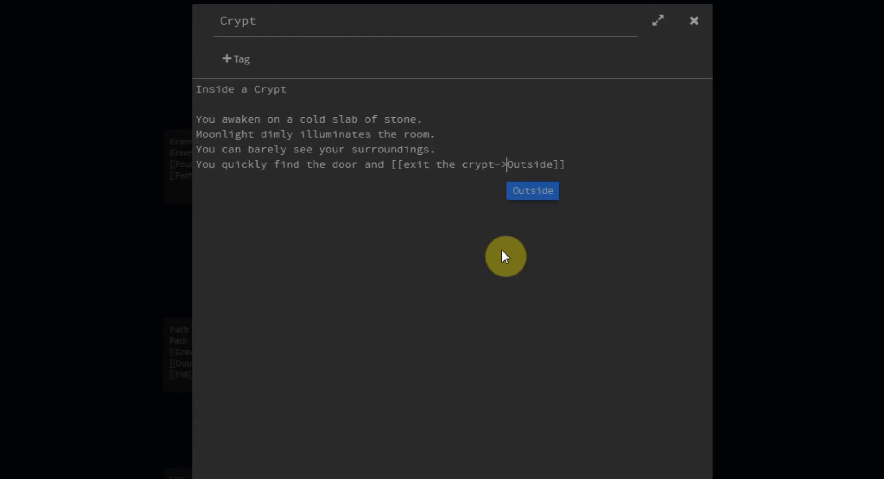
pyautogui.moveTo(505, 169)
pyautogui.write('|')
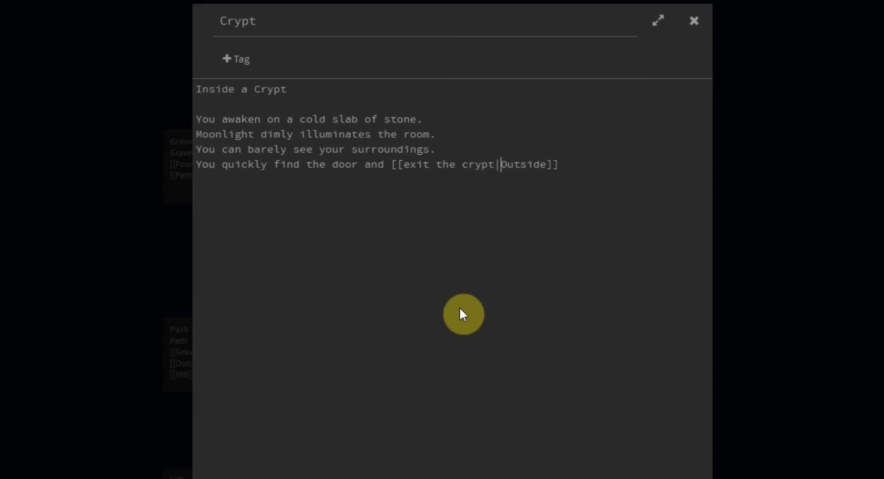
pyautogui.moveTo(492, 163)
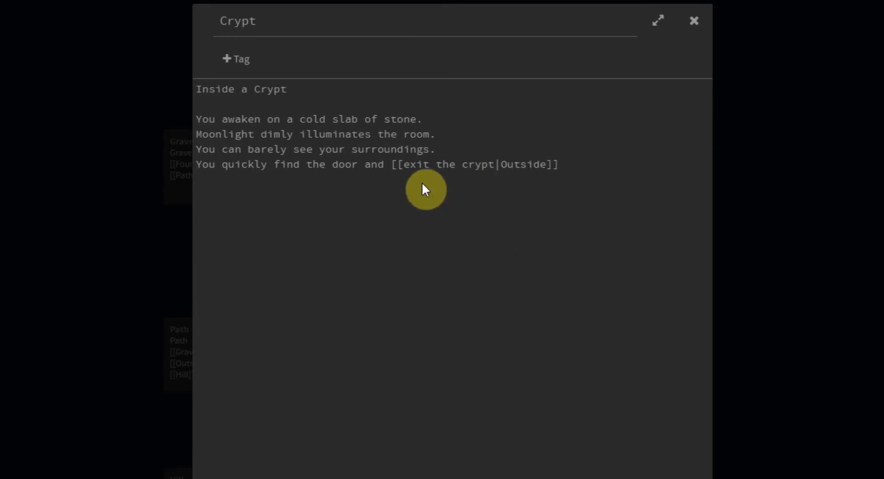
pyautogui.moveTo(493, 164)
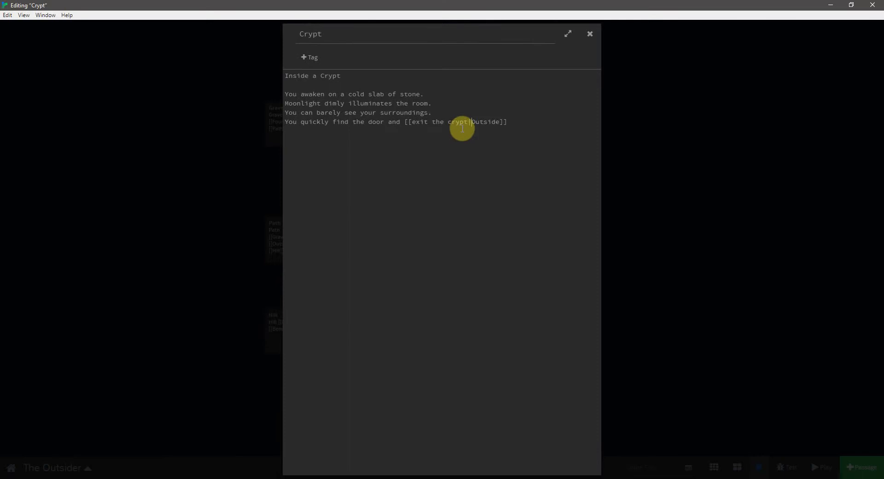
# Play the story and test the new 'exit the crypt' link
pyautogui.click(589, 34)
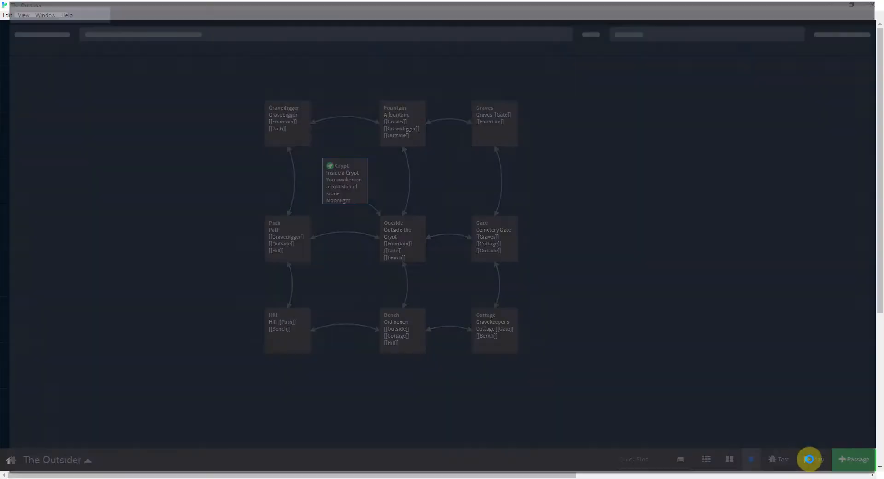
pyautogui.click(783, 459)
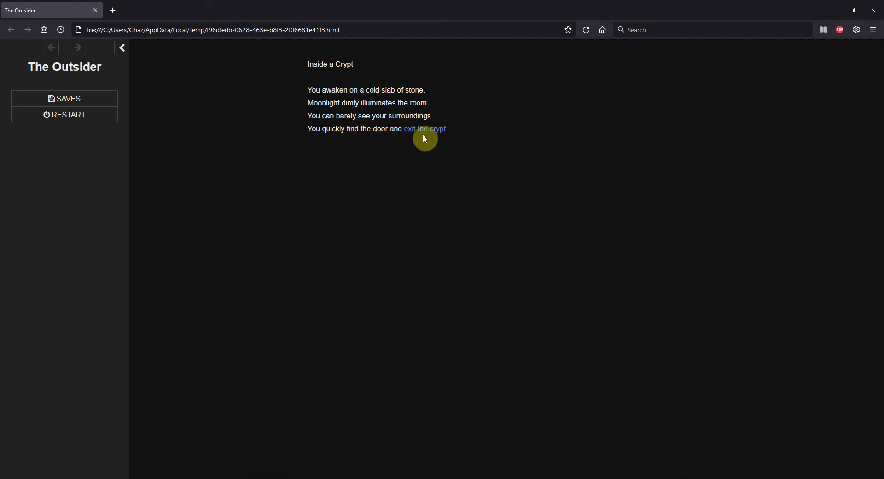
pyautogui.click(423, 129)
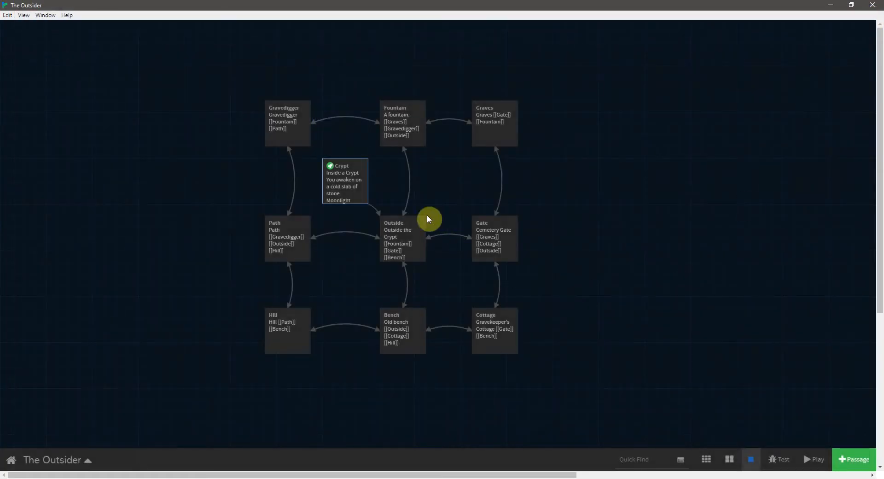
# Set the door sentence off with a blank line and end it with a period after the link
pyautogui.doubleClick(344, 180)
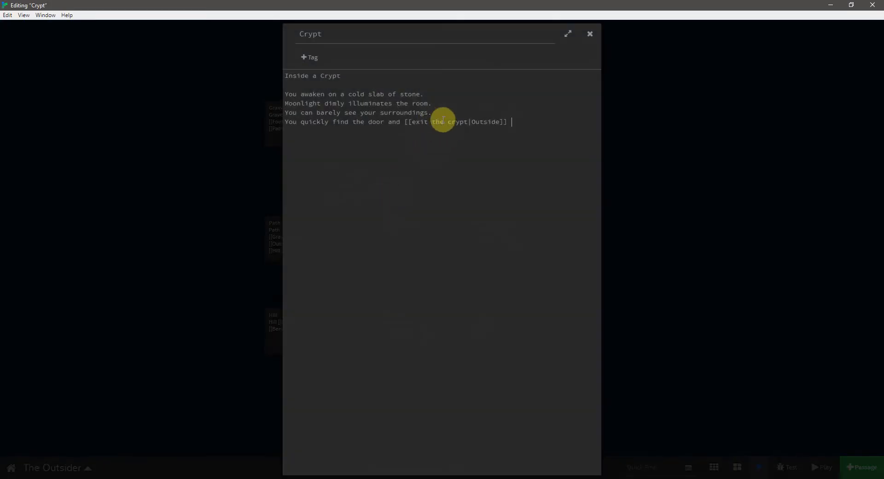
pyautogui.moveTo(444, 112)
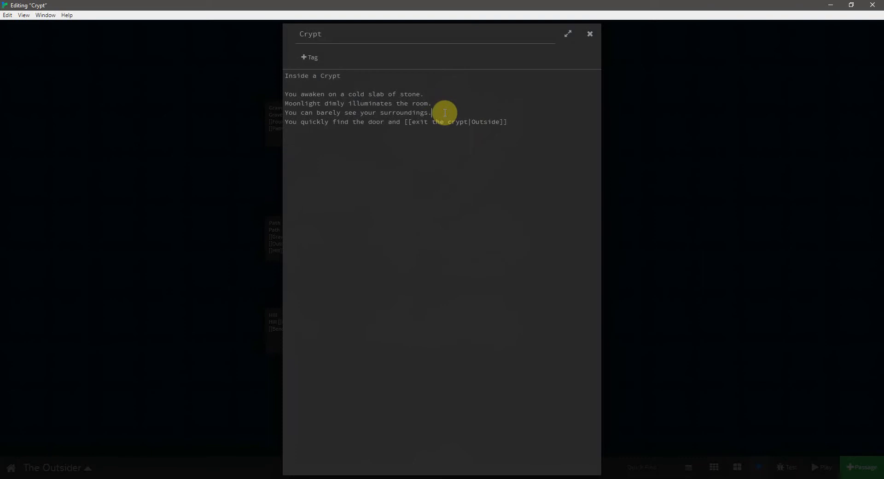
pyautogui.press('Return')
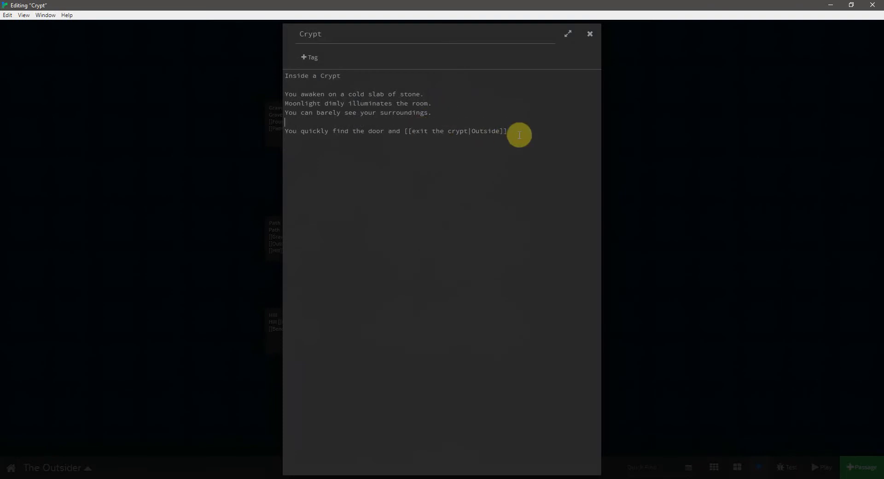
pyautogui.write('.')
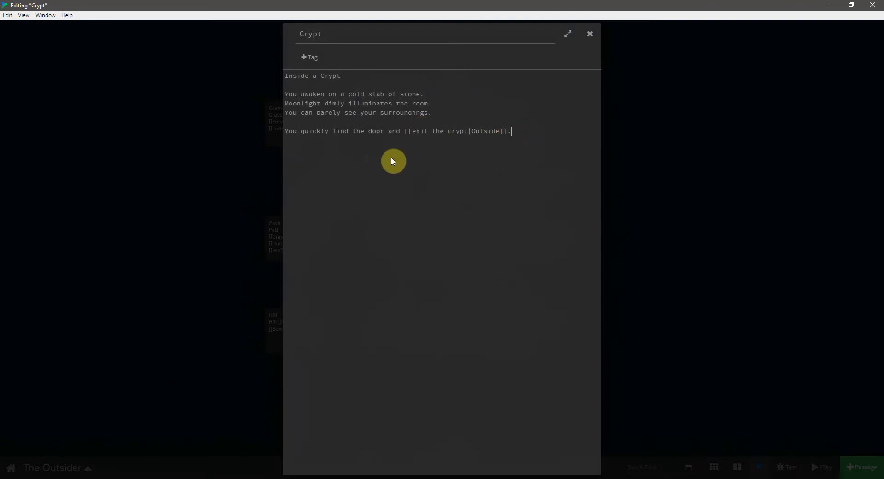
pyautogui.moveTo(562, 107)
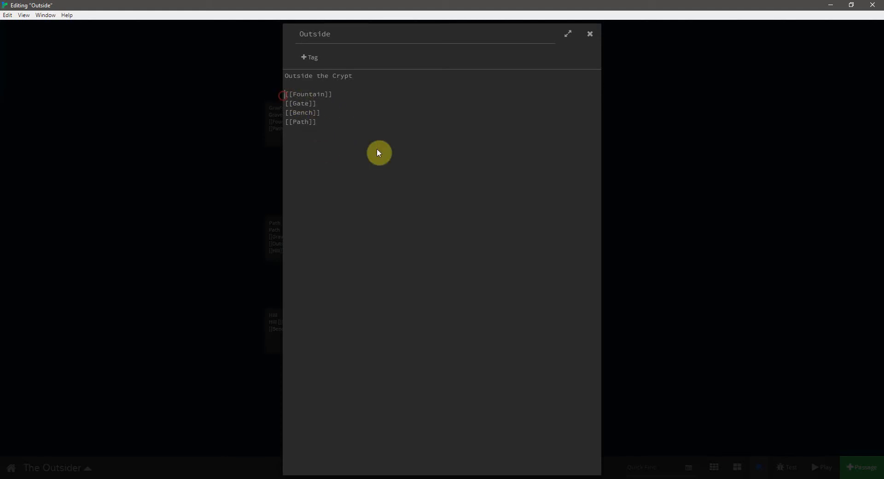
# Write the Outside line "You see a fountain to the [[North|Fountain]]."
pyautogui.write('To the n')
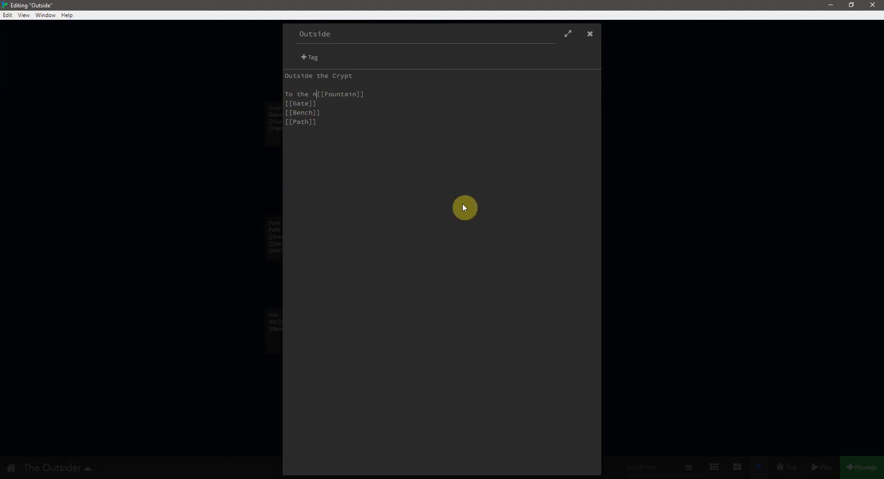
pyautogui.write('orth you')
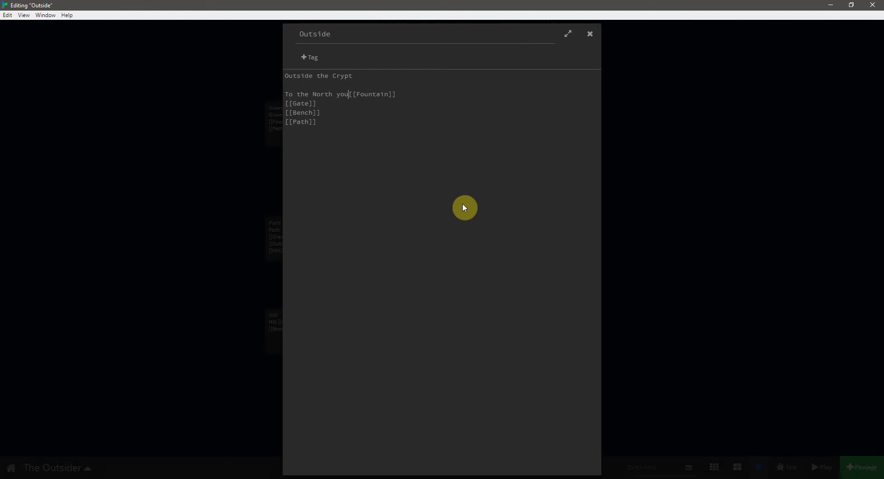
pyautogui.write('see a')
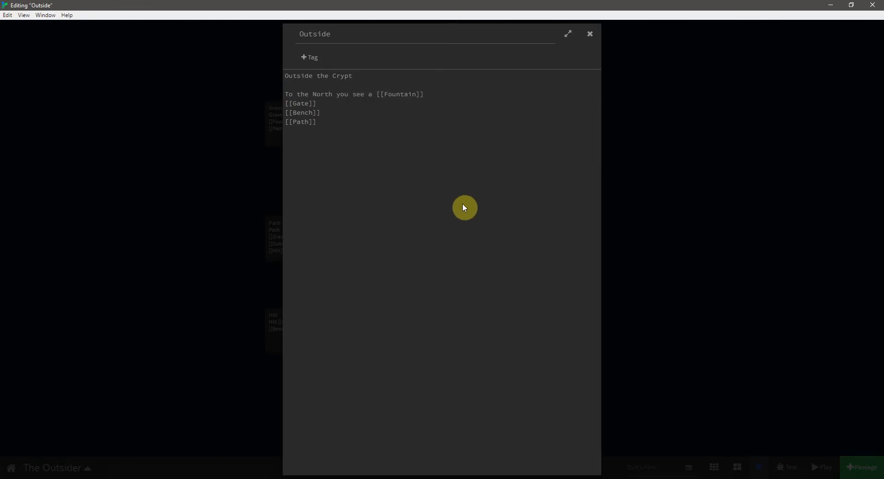
pyautogui.write('.')
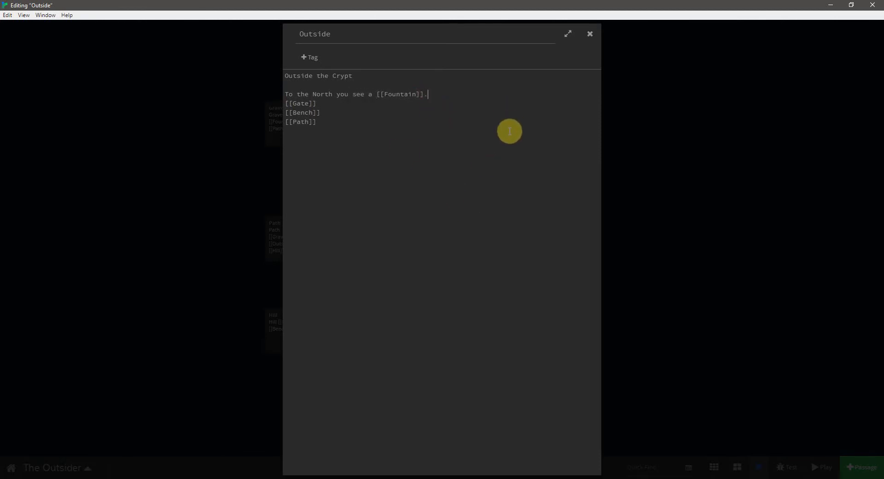
pyautogui.moveTo(353, 109)
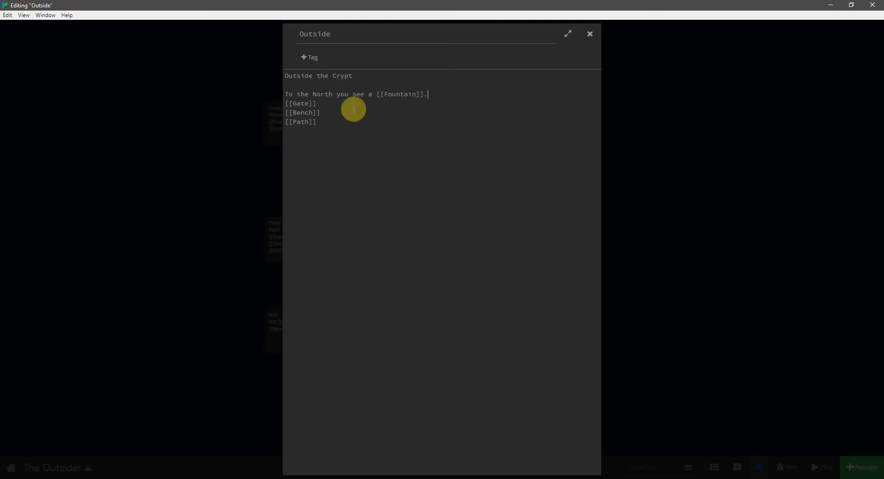
pyautogui.moveTo(362, 137)
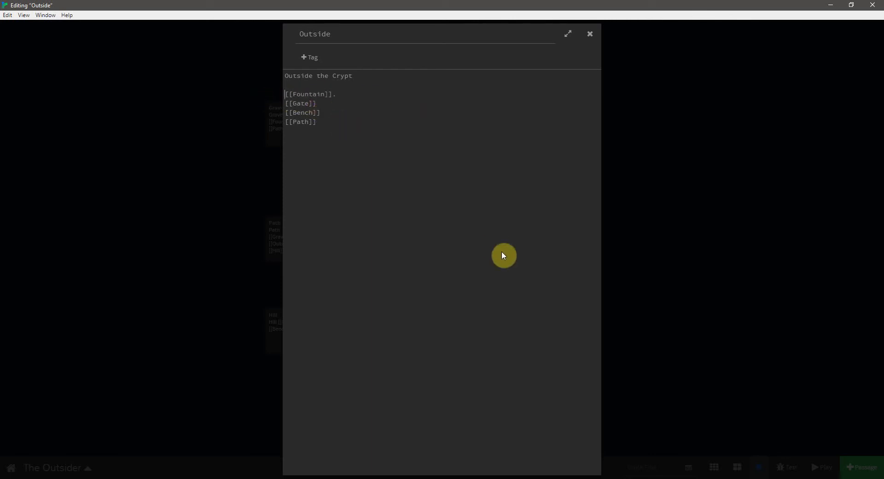
pyautogui.write('You see a fountain to the')
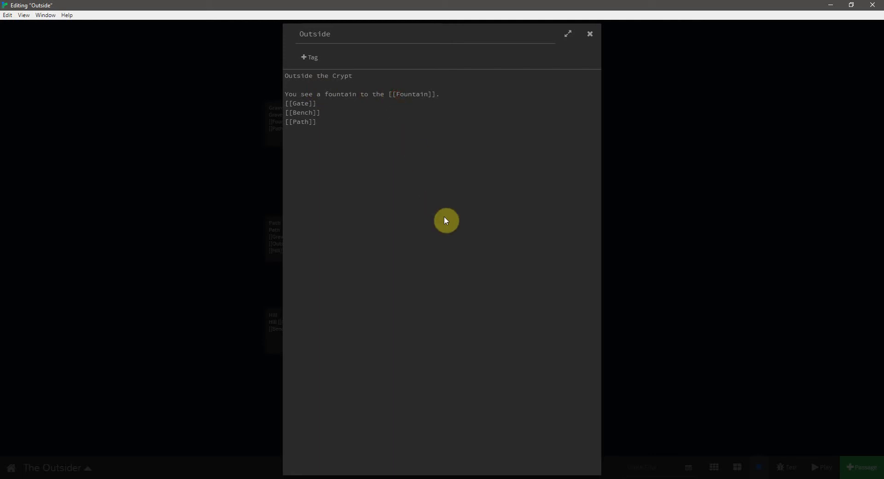
pyautogui.write('North|')
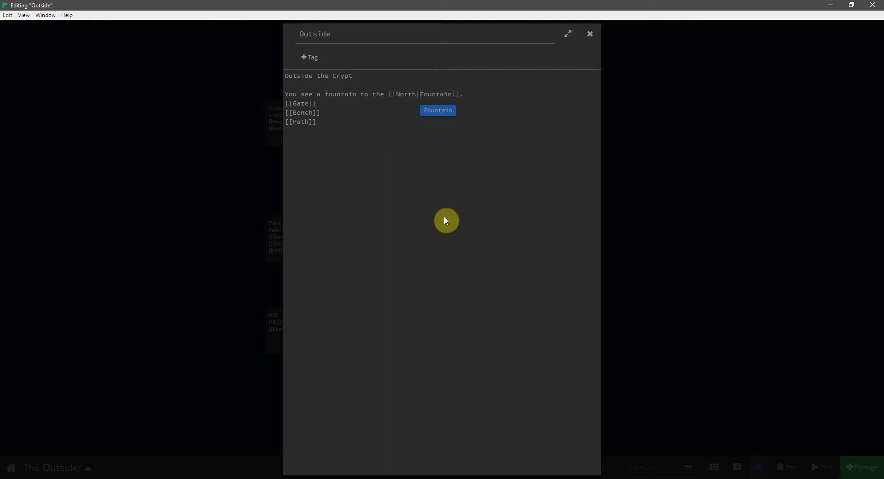
pyautogui.moveTo(494, 94)
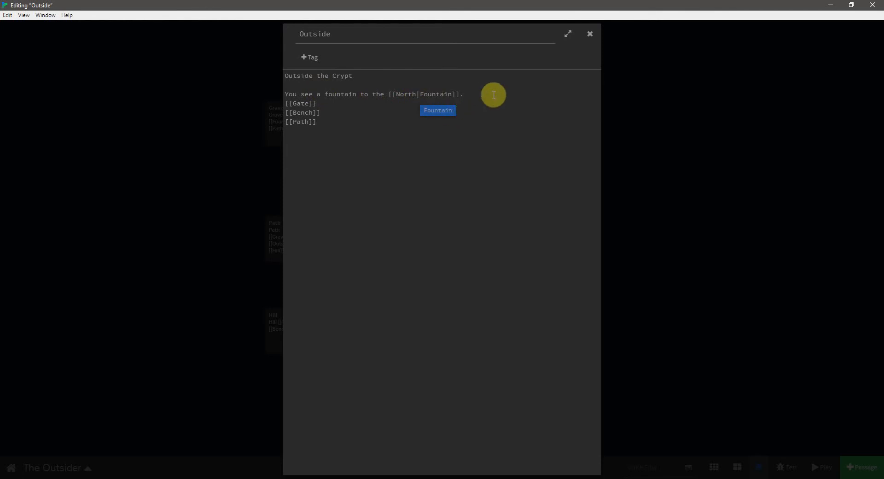
pyautogui.moveTo(327, 108)
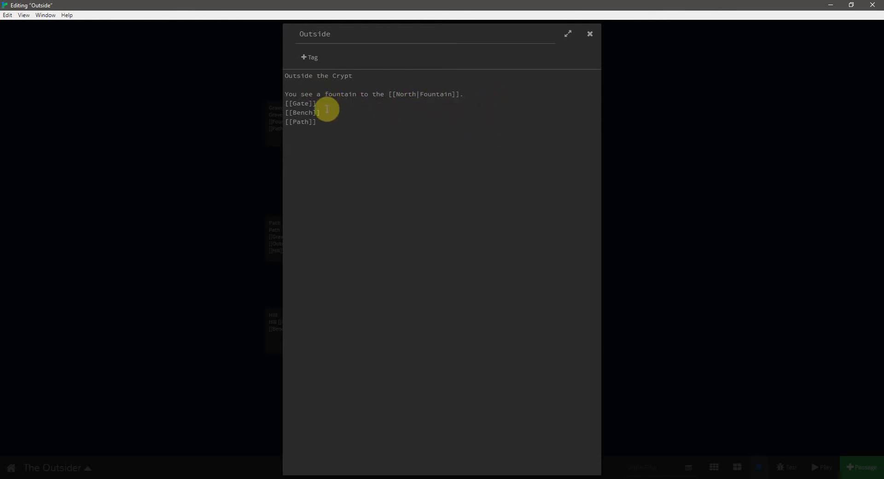
pyautogui.moveTo(486, 161)
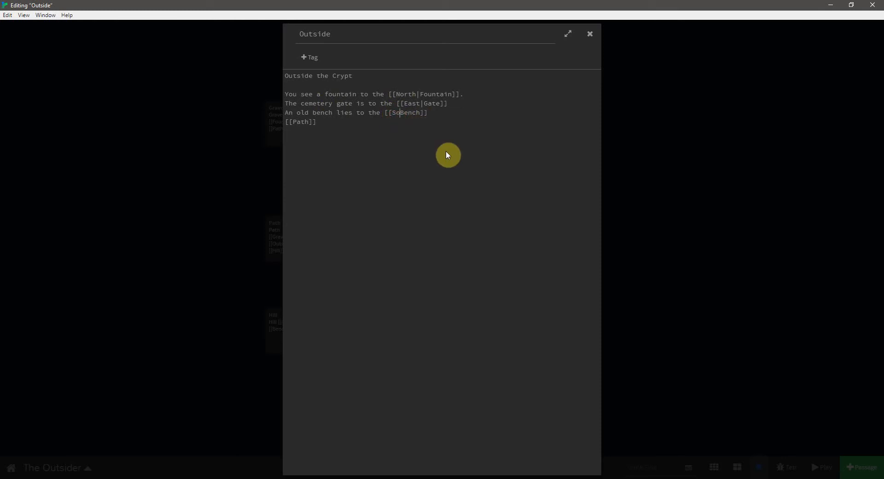
# Add South and West path sentences plus a two-line crypt description, then return to the map
pyautogui.write('uth')
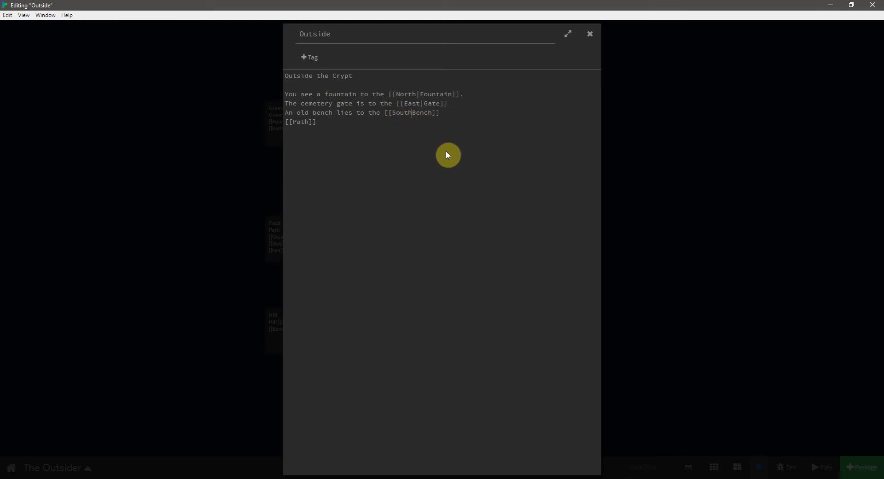
pyautogui.write('A path runs to the')
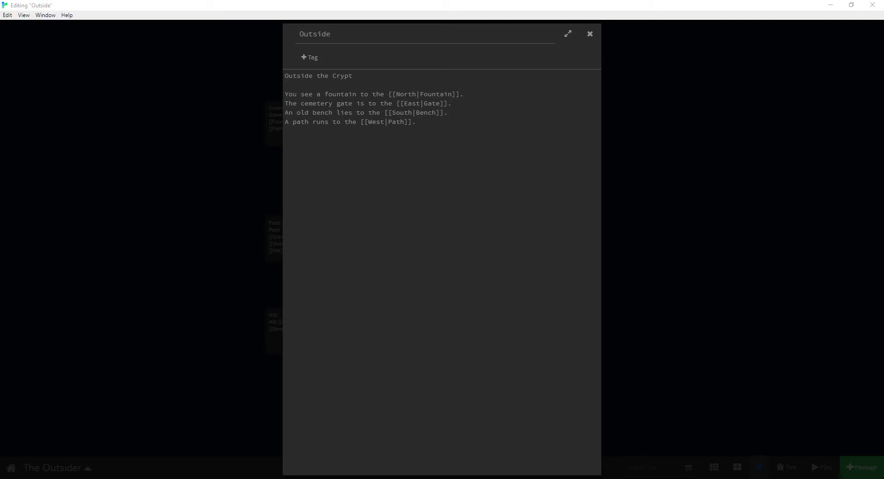
pyautogui.write('You are outside of a crypt in the middle of a cemetery. You cannot open the door.')
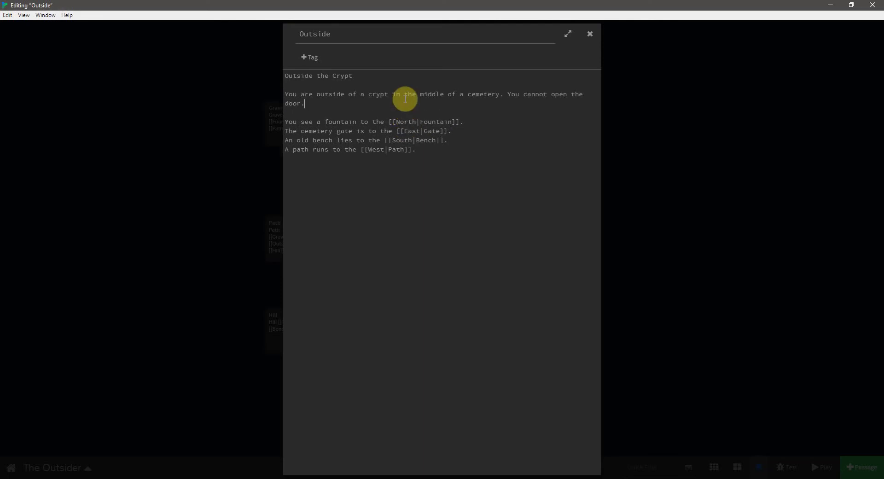
pyautogui.moveTo(553, 136)
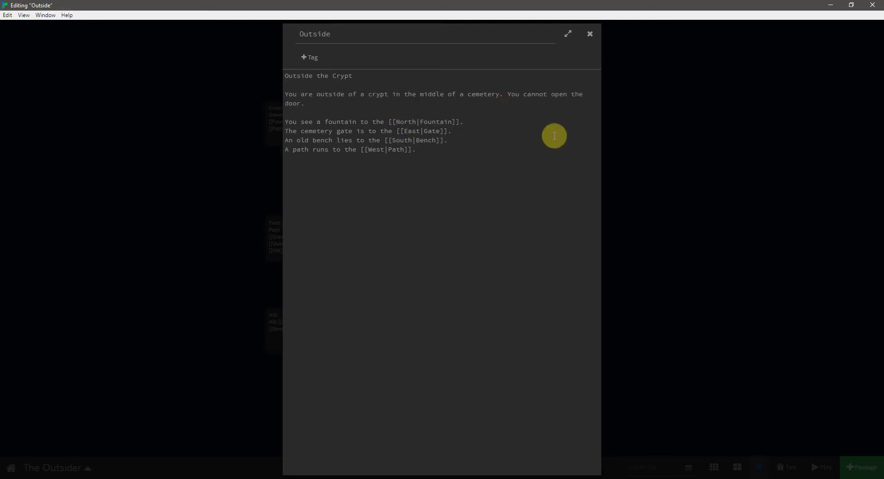
pyautogui.press('enter')
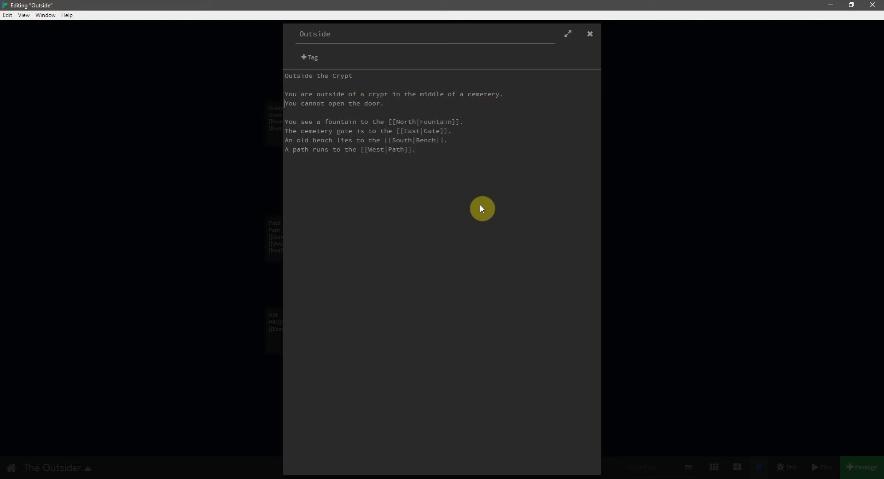
pyautogui.moveTo(457, 171)
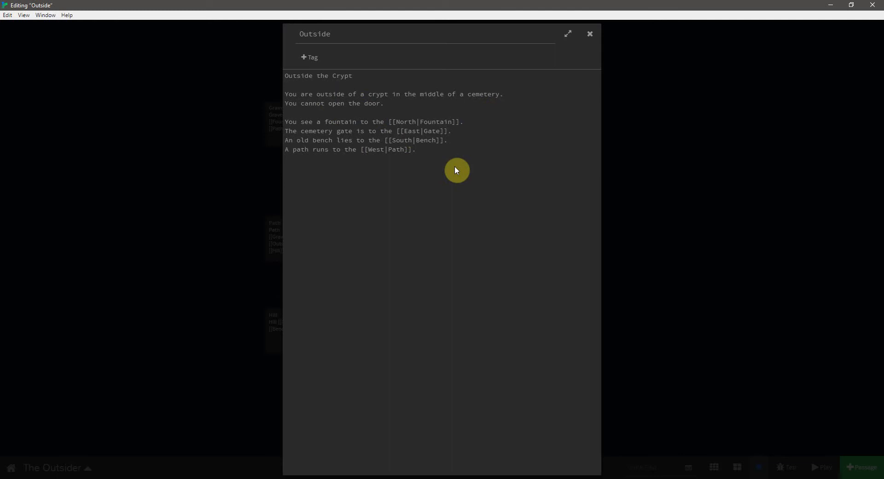
pyautogui.click(589, 34)
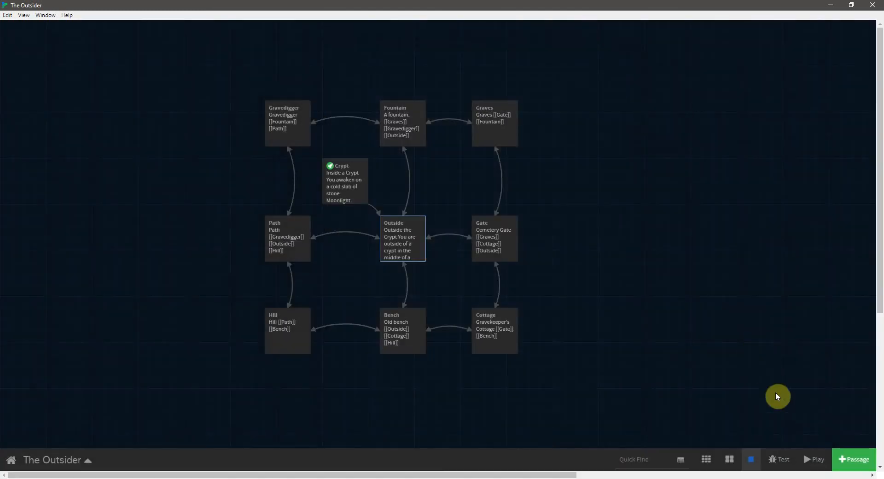
# Playtest exiting the crypt to Outside and try its West link
pyautogui.click(813, 458)
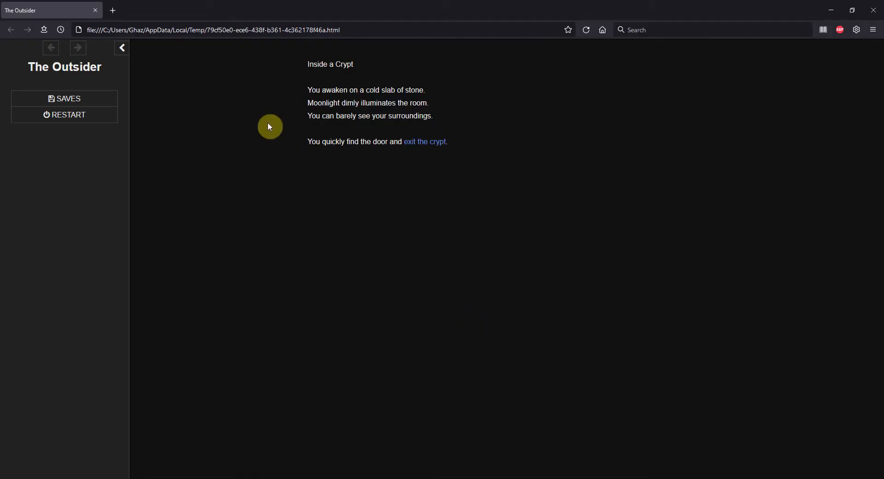
pyautogui.moveTo(305, 116)
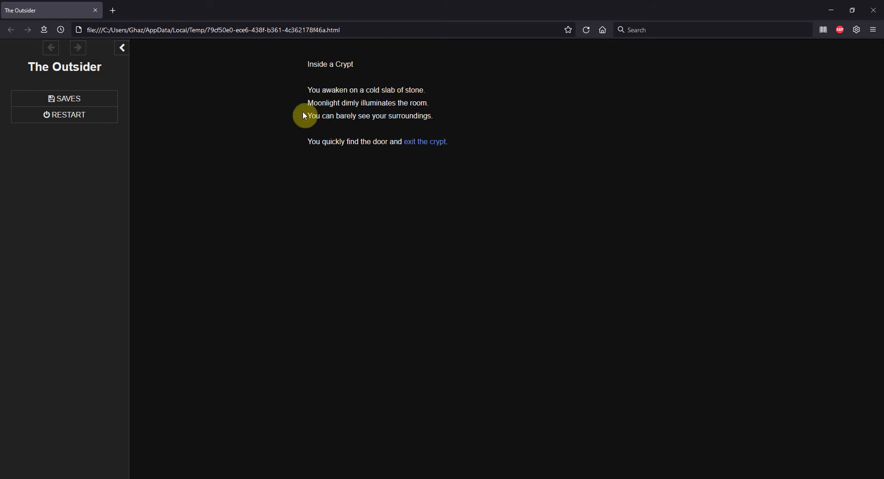
pyautogui.moveTo(312, 117)
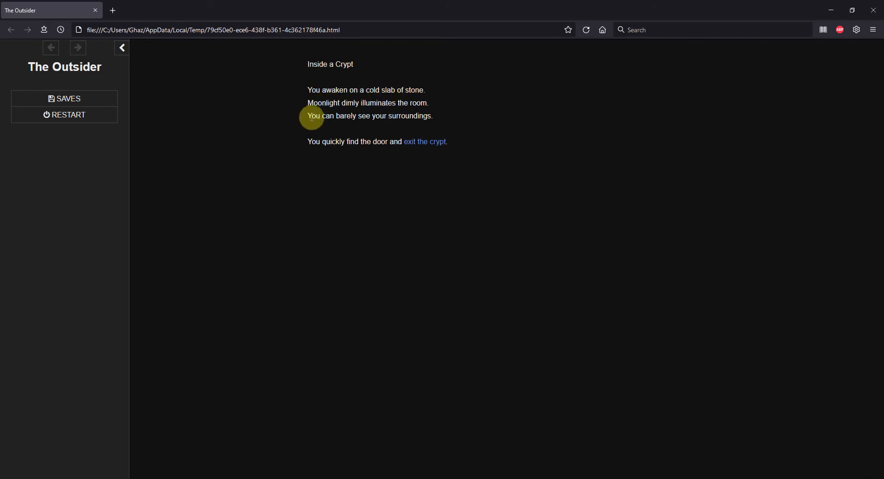
pyautogui.moveTo(424, 142)
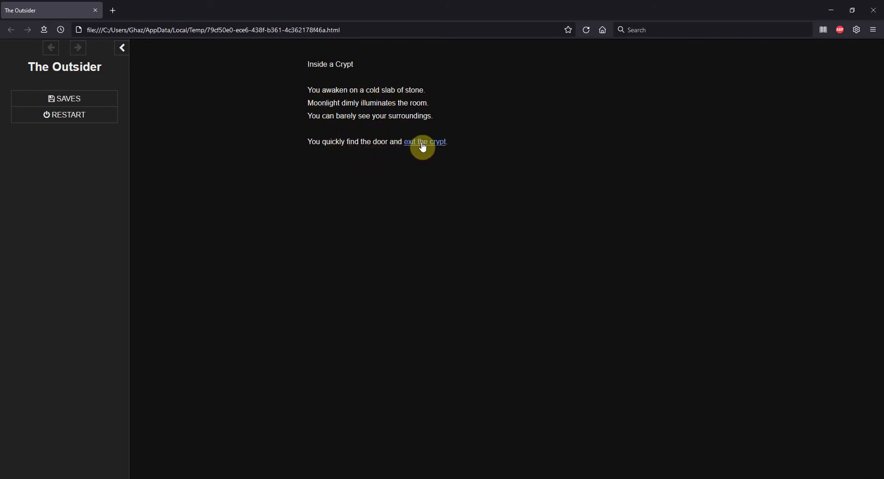
pyautogui.click(424, 141)
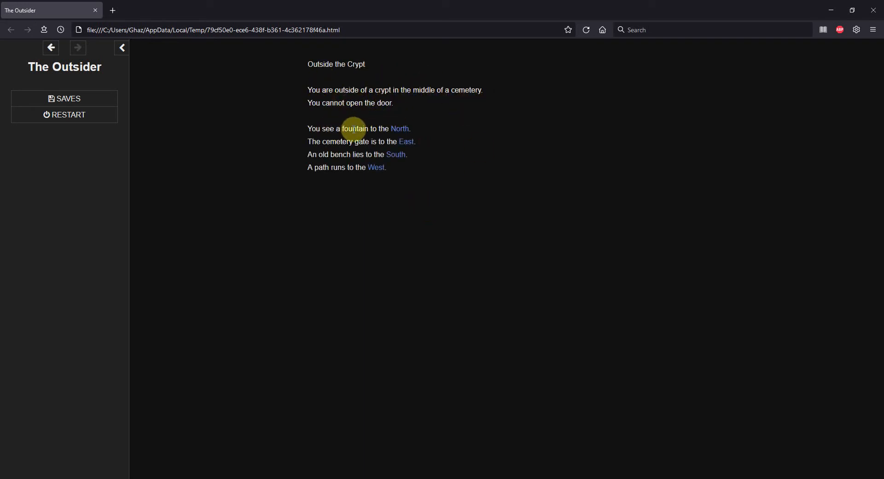
pyautogui.moveTo(339, 154)
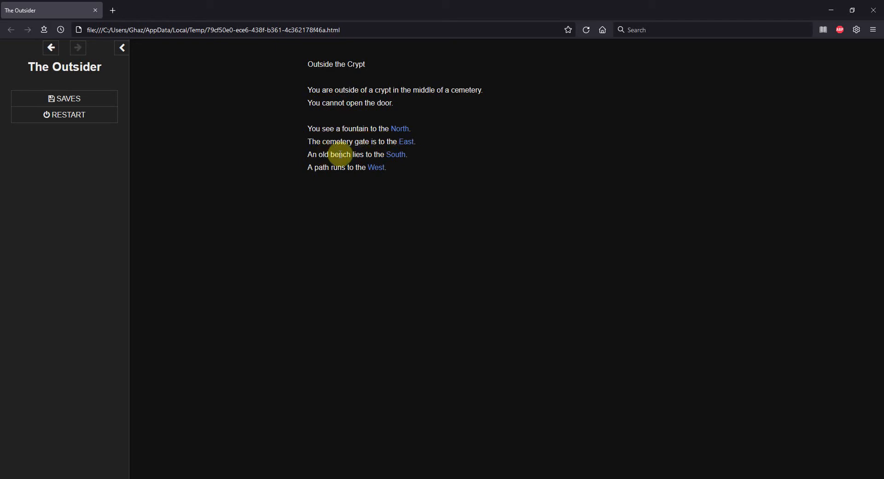
pyautogui.moveTo(373, 180)
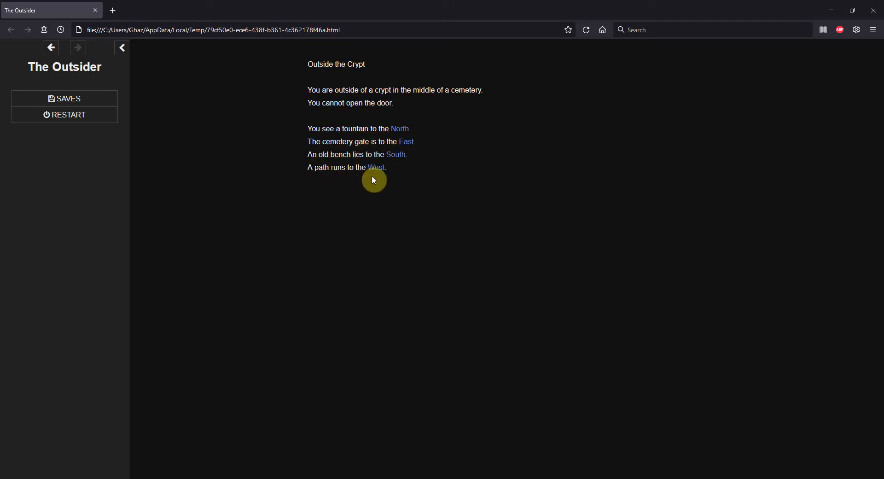
pyautogui.click(400, 129)
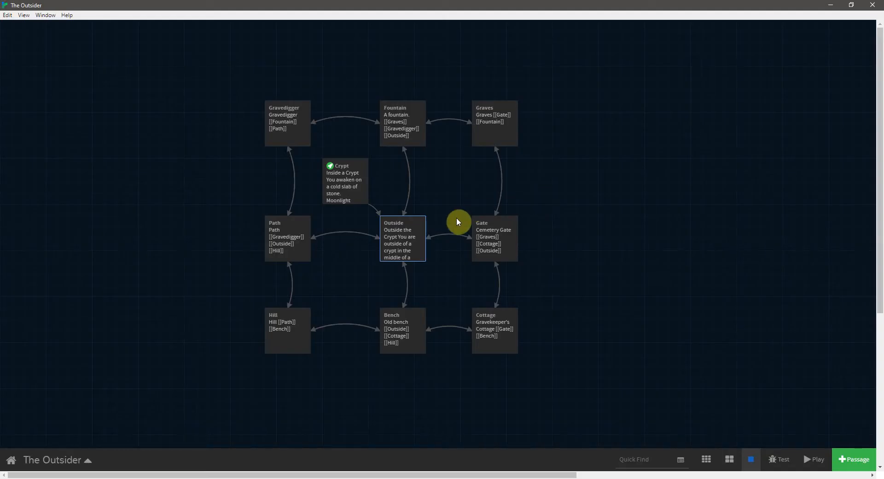
pyautogui.moveTo(438, 200)
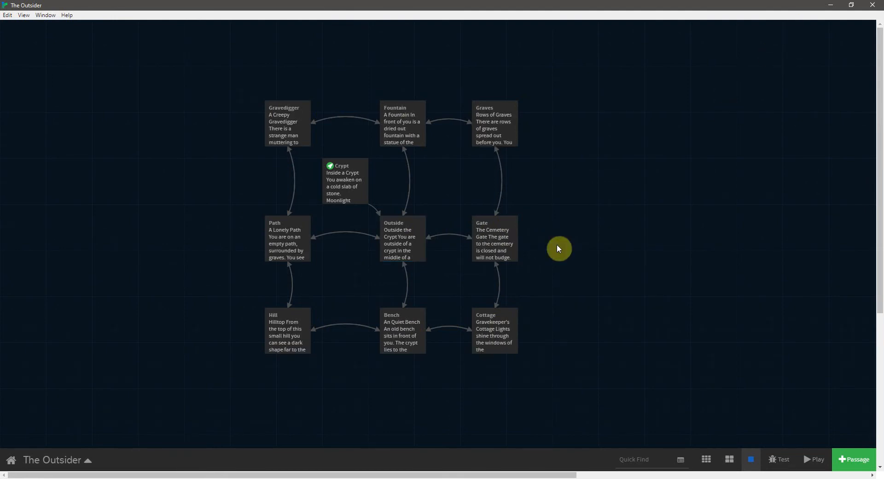
pyautogui.moveTo(536, 260)
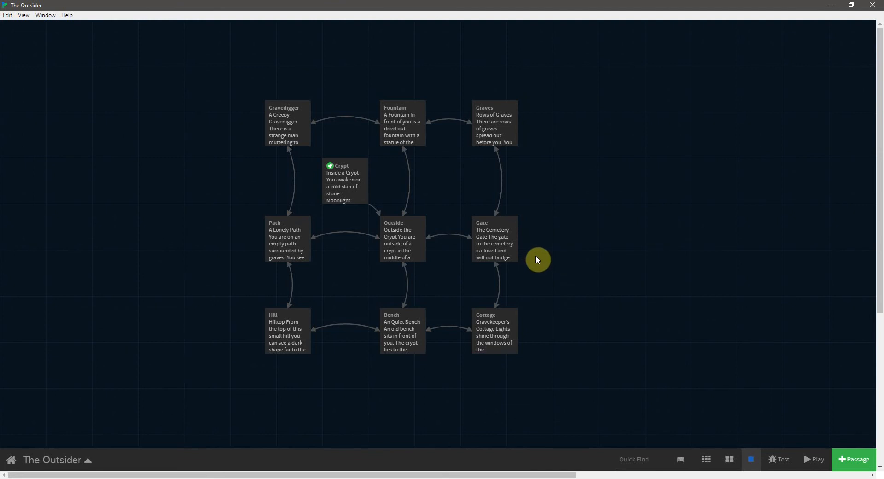
pyautogui.moveTo(418, 190)
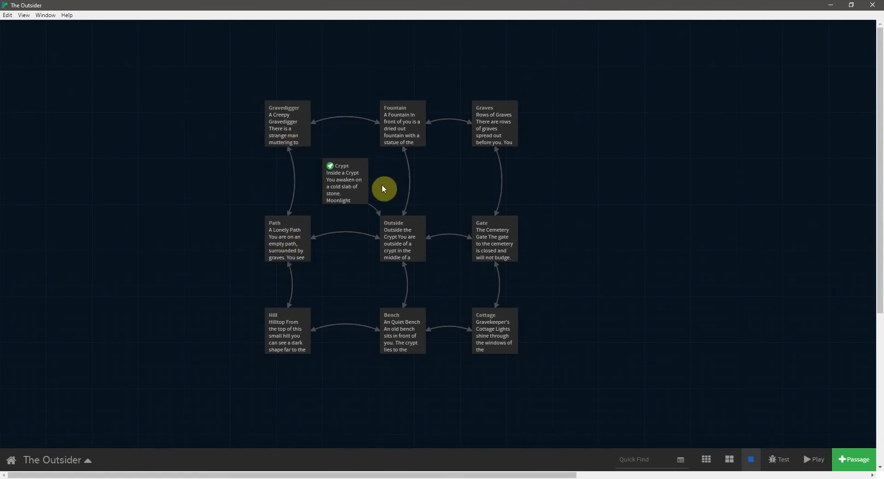
# Reopen the Crypt passage to review its text and 'exit the crypt' link
pyautogui.doubleClick(343, 182)
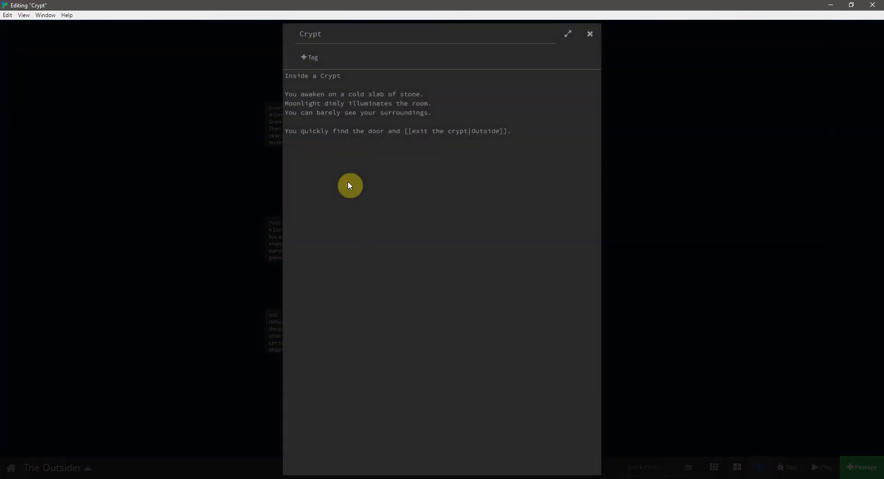
pyautogui.moveTo(426, 87)
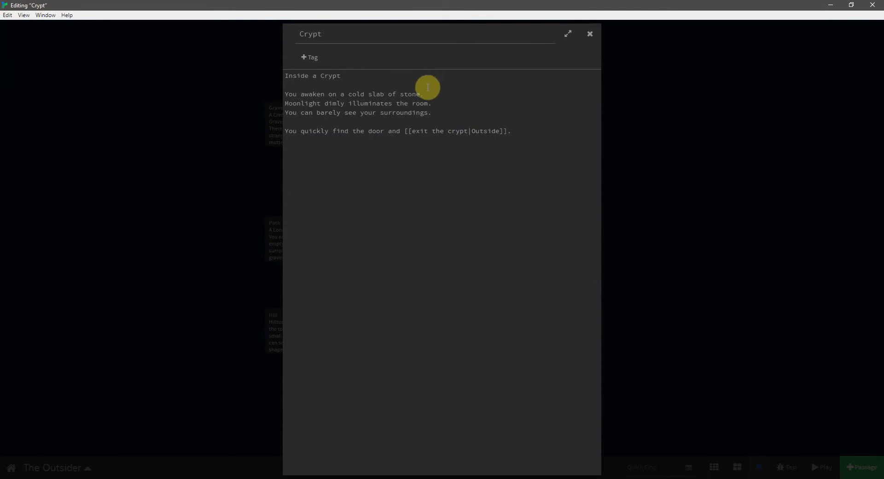
pyautogui.moveTo(439, 103)
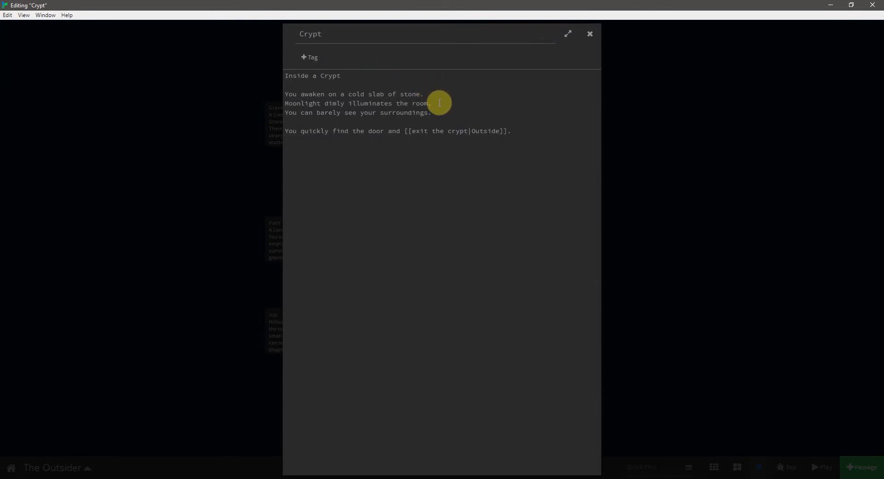
pyautogui.moveTo(438, 112)
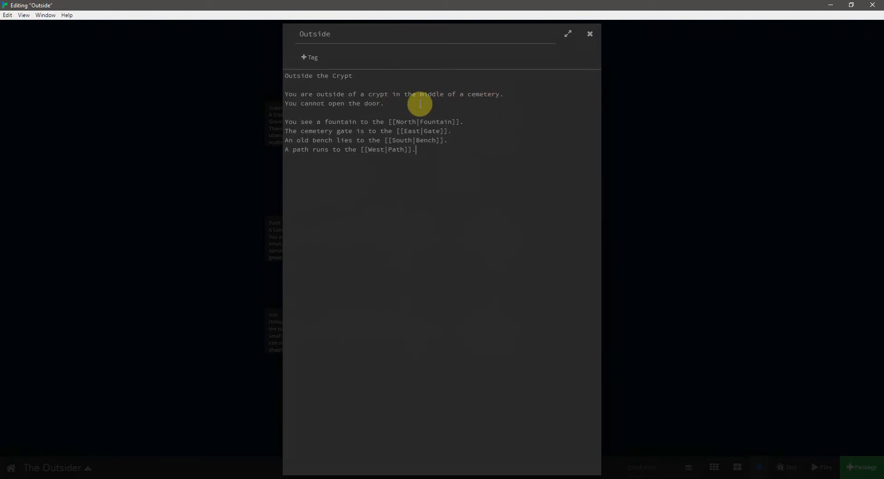
pyautogui.moveTo(346, 106)
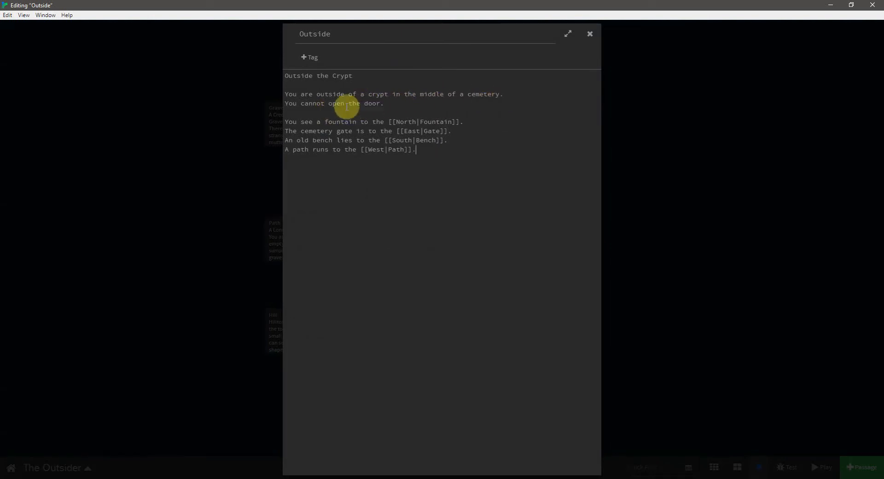
pyautogui.moveTo(413, 122)
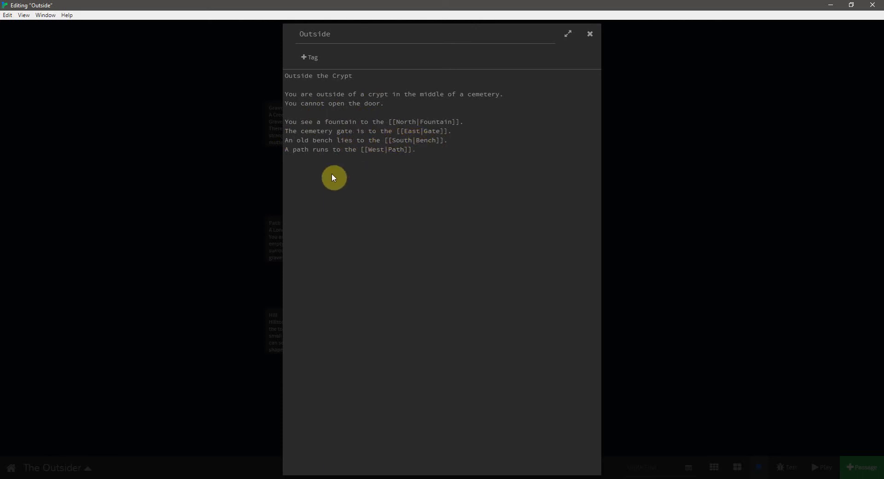
pyautogui.moveTo(374, 149)
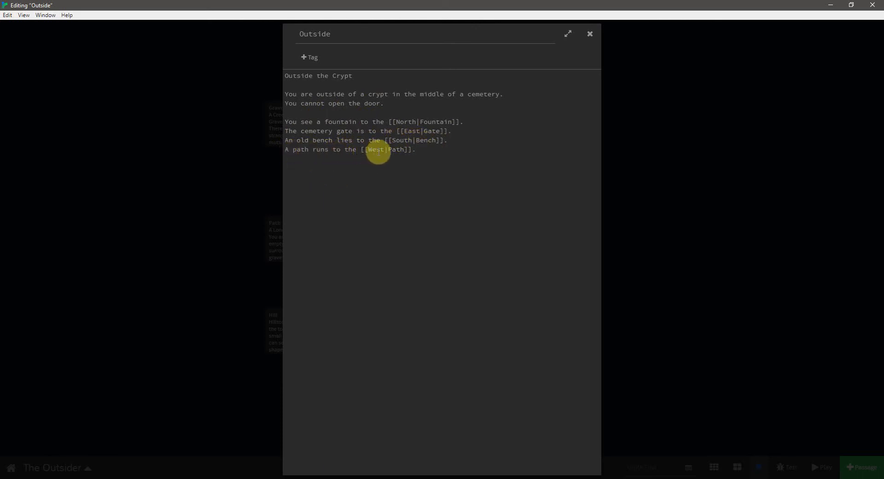
pyautogui.moveTo(402, 168)
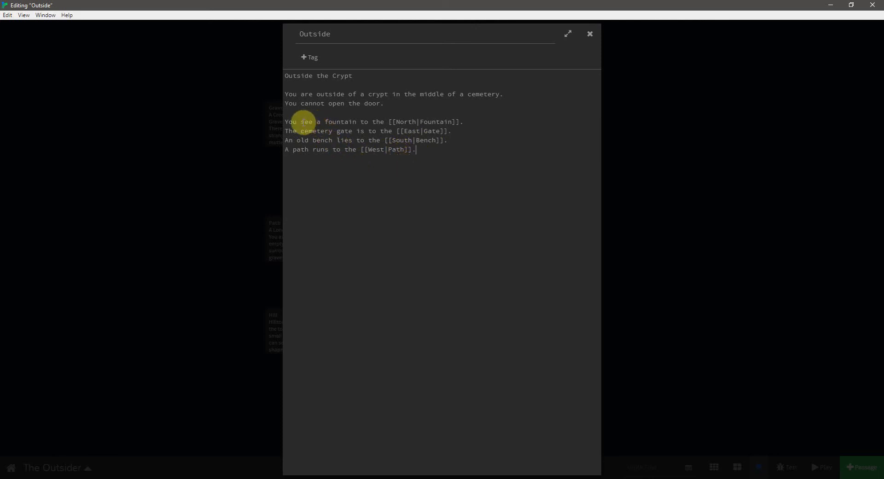
pyautogui.moveTo(354, 169)
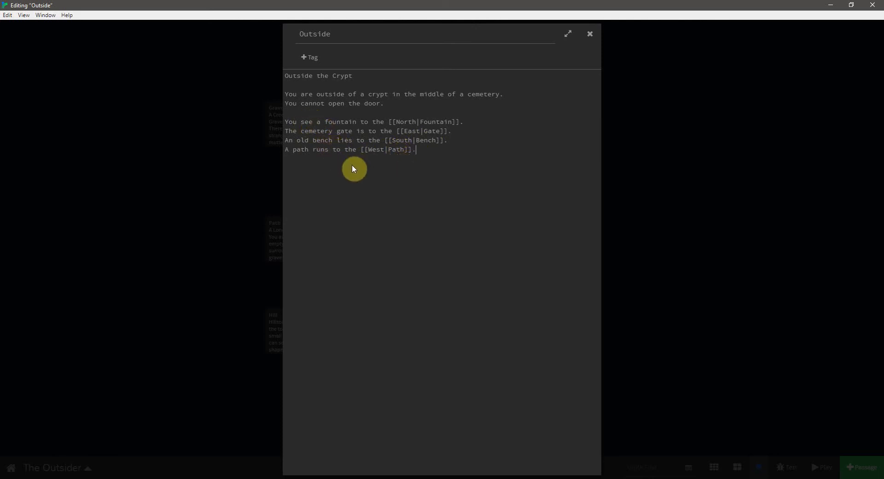
pyautogui.moveTo(335, 148)
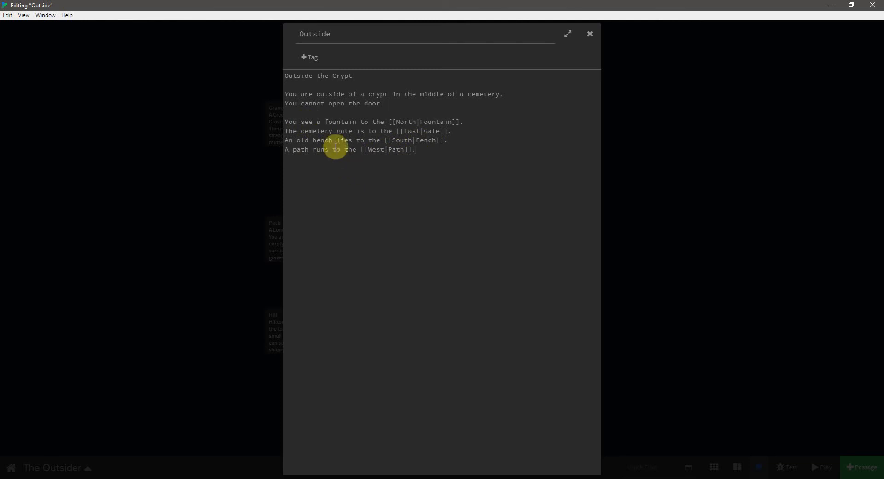
pyautogui.moveTo(340, 123)
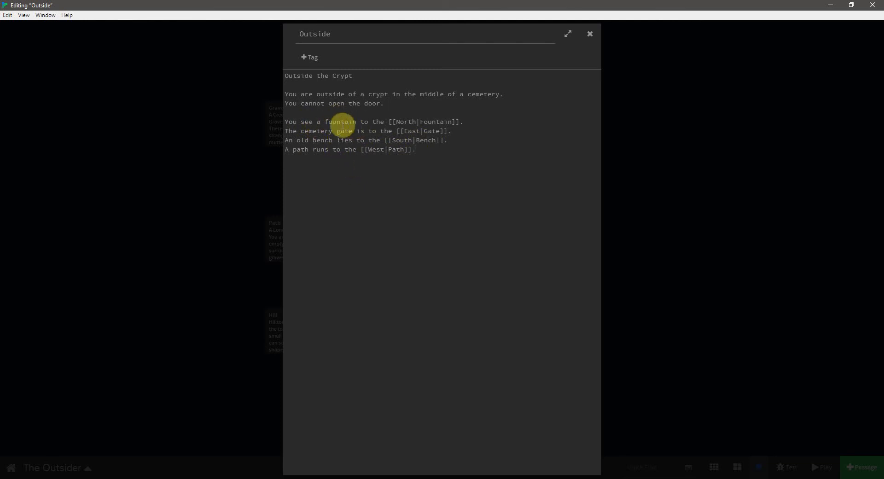
pyautogui.moveTo(501, 126)
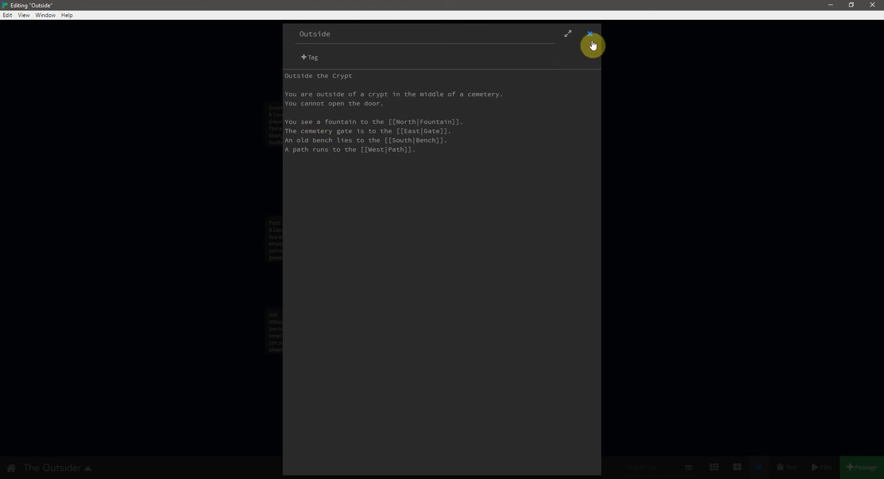
pyautogui.moveTo(516, 100)
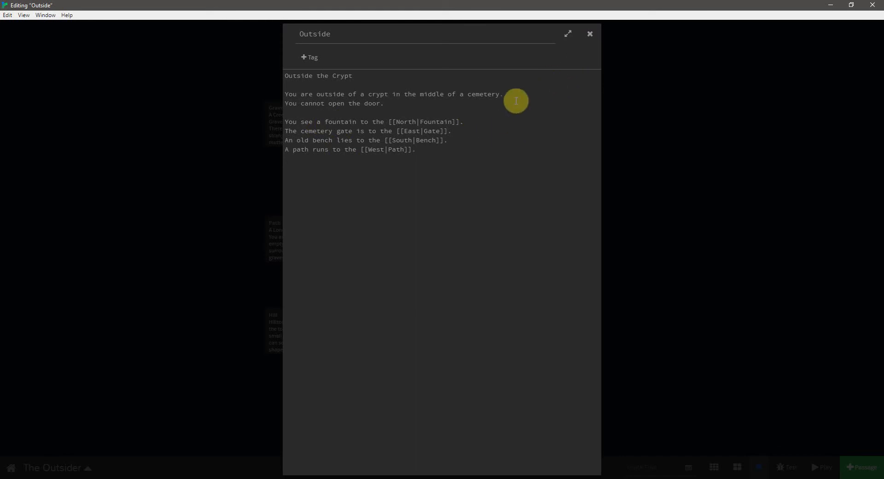
# Leave the Outside passage and bring up the Fountain passage with its Grim Reaper description
pyautogui.click(433, 122)
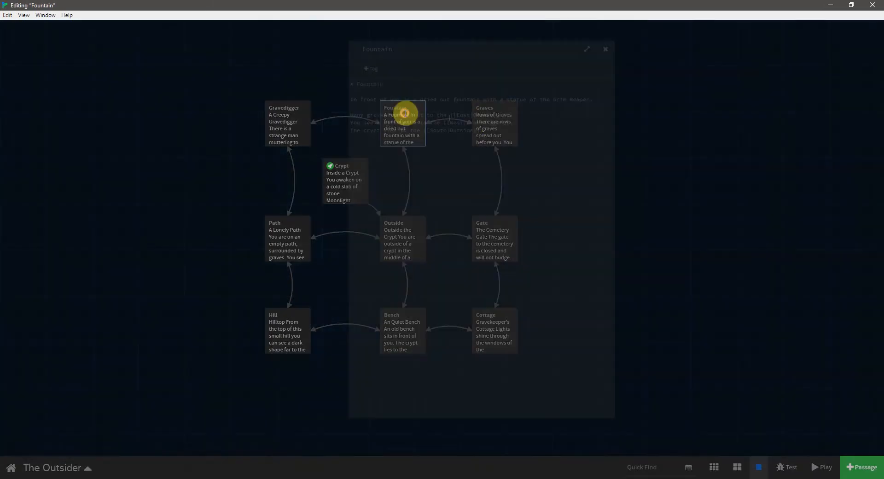
pyautogui.click(586, 49)
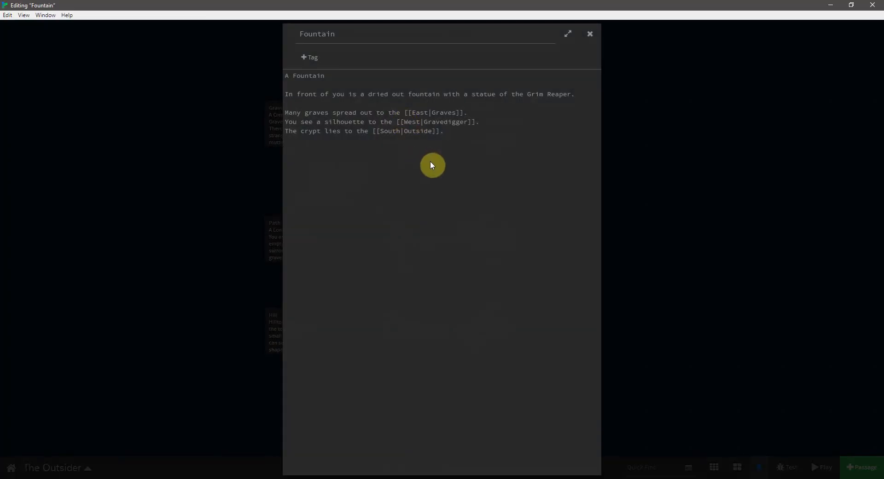
pyautogui.moveTo(557, 105)
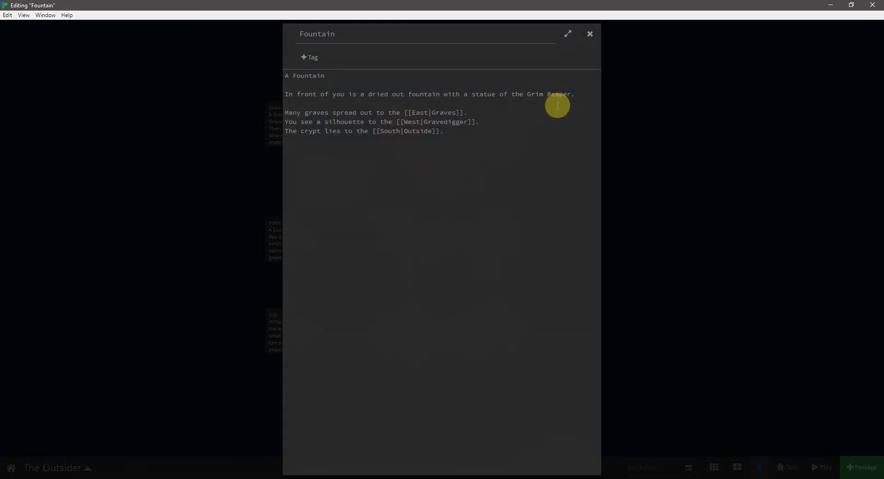
pyautogui.moveTo(358, 115)
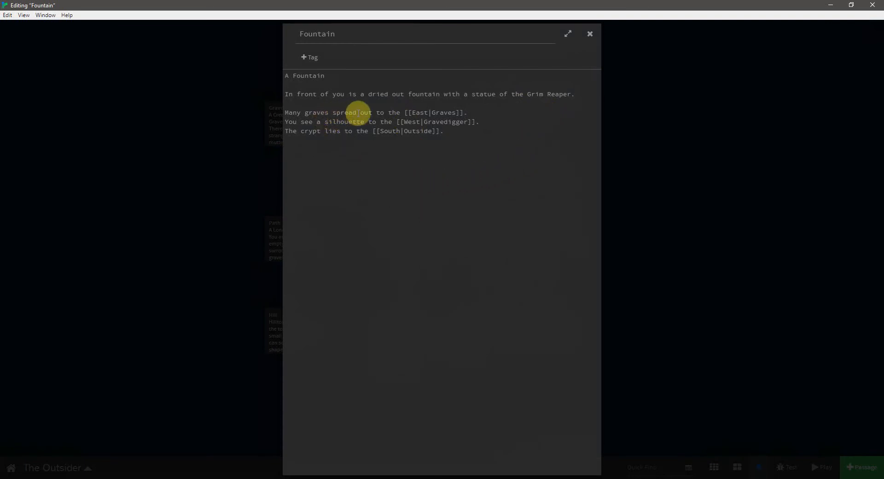
pyautogui.moveTo(393, 134)
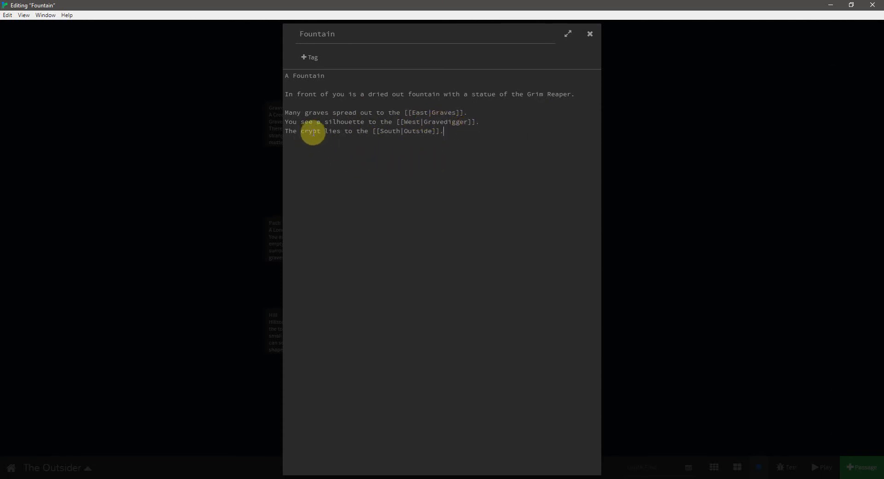
pyautogui.moveTo(458, 153)
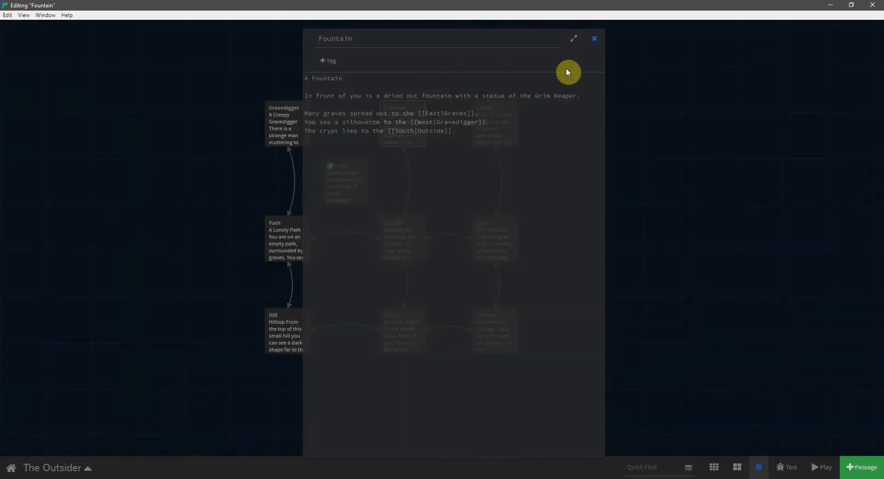
# Bring up the Graves passage describing rows of graves, linking South to Gate and West to Fountain
pyautogui.click(453, 113)
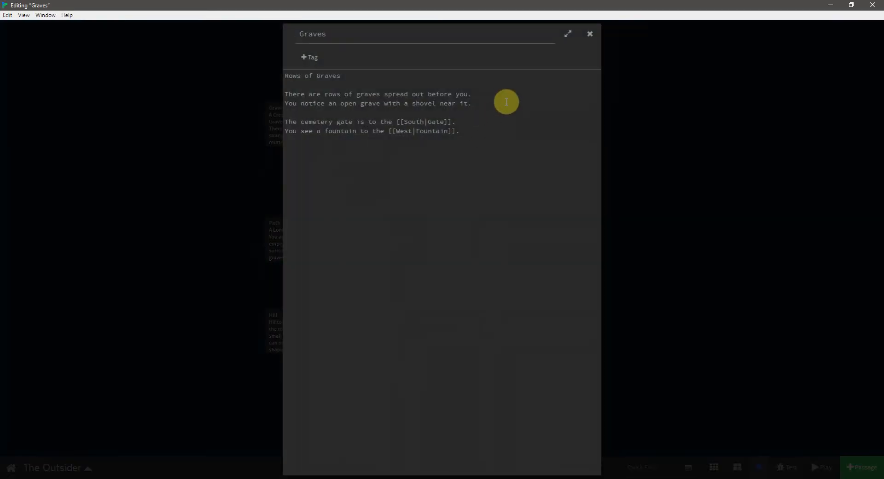
pyautogui.moveTo(490, 88)
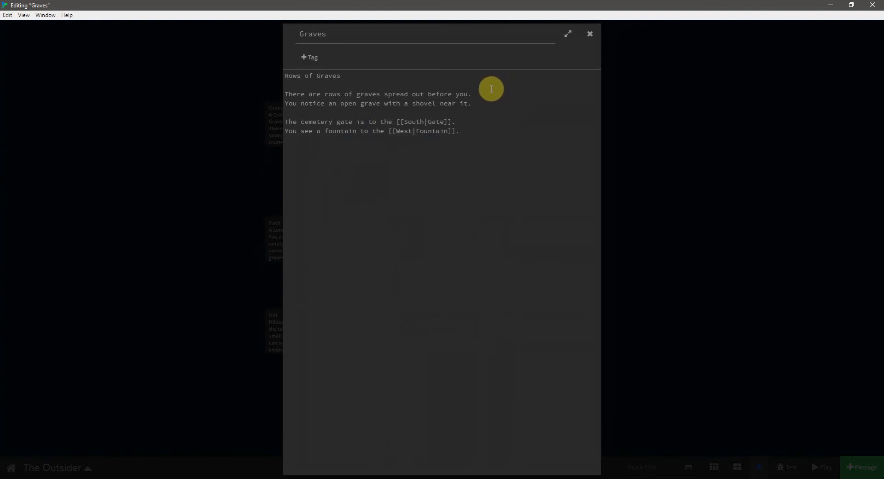
pyautogui.moveTo(491, 97)
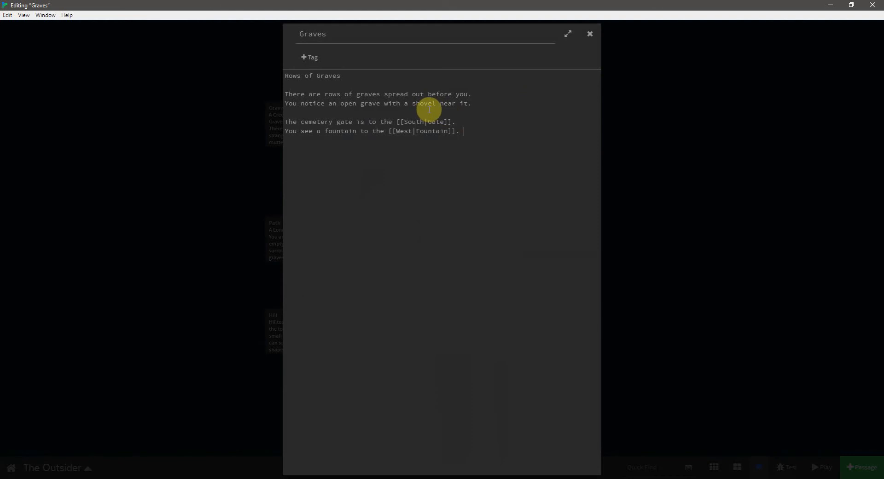
pyautogui.moveTo(462, 116)
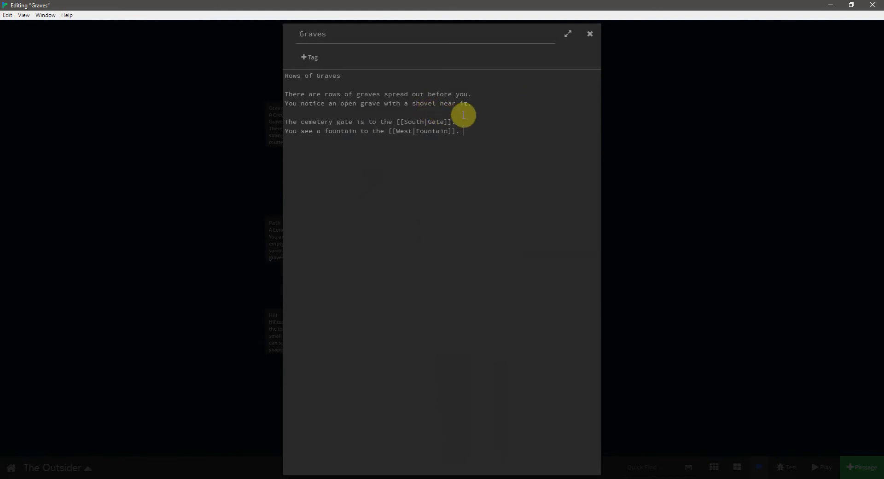
pyautogui.moveTo(476, 106)
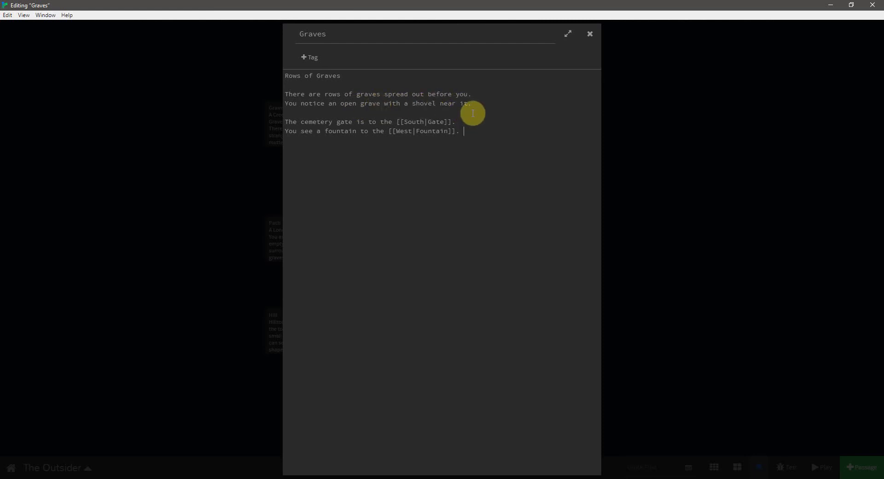
pyautogui.moveTo(354, 122)
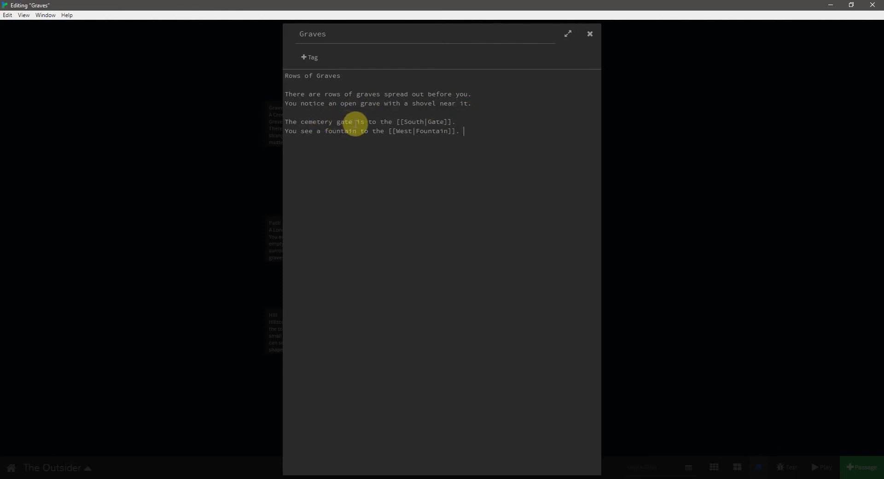
pyautogui.moveTo(374, 134)
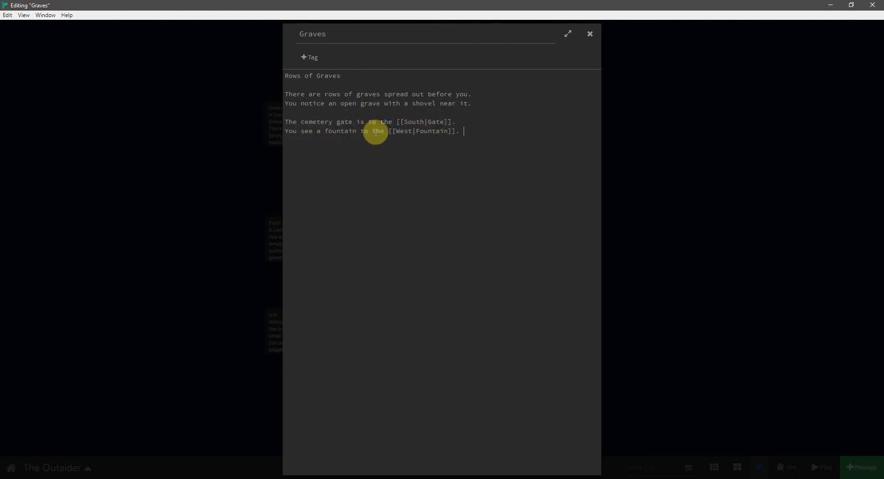
# Review the Gate passage's closed-gate text and North/South/West links, then return to the map
pyautogui.click(589, 35)
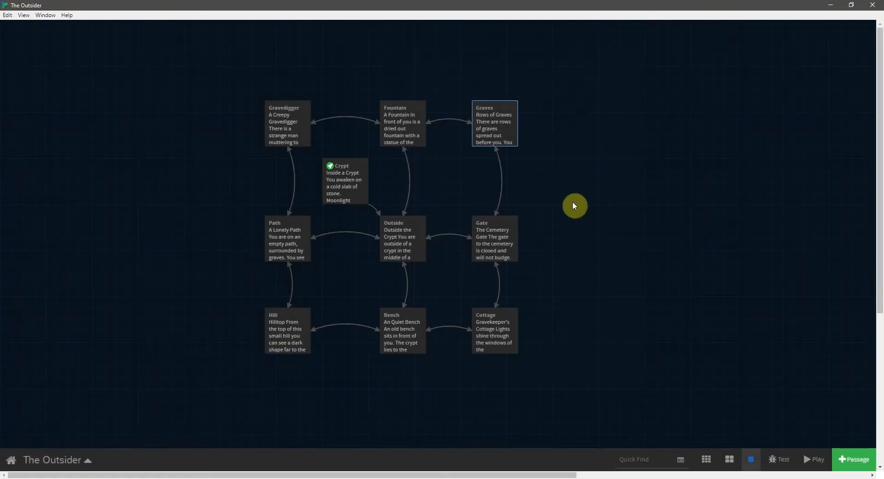
pyautogui.doubleClick(494, 240)
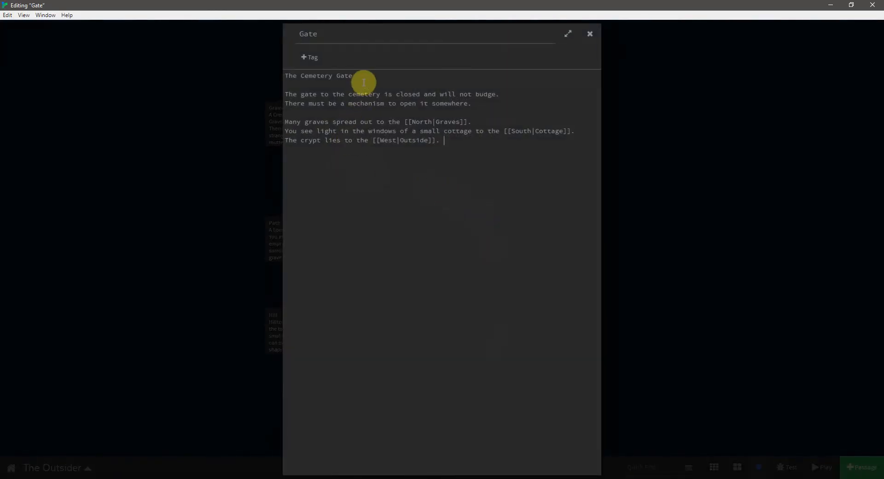
pyautogui.moveTo(480, 82)
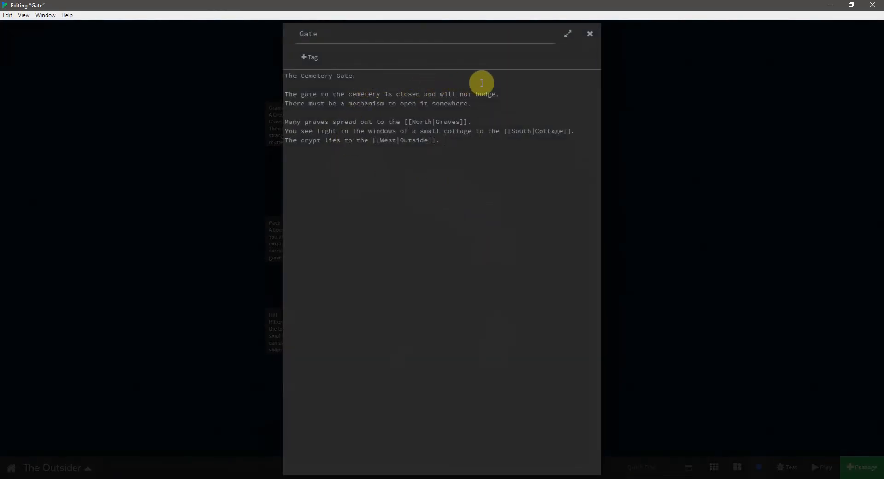
pyautogui.moveTo(493, 107)
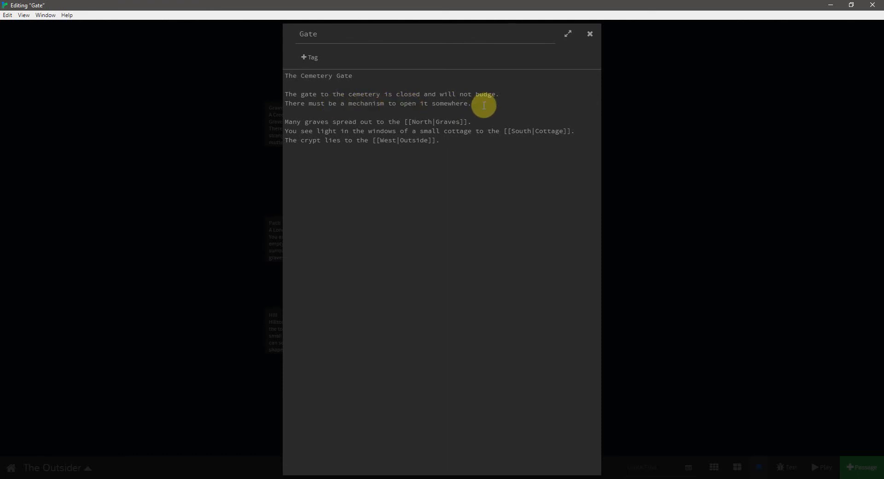
pyautogui.moveTo(373, 129)
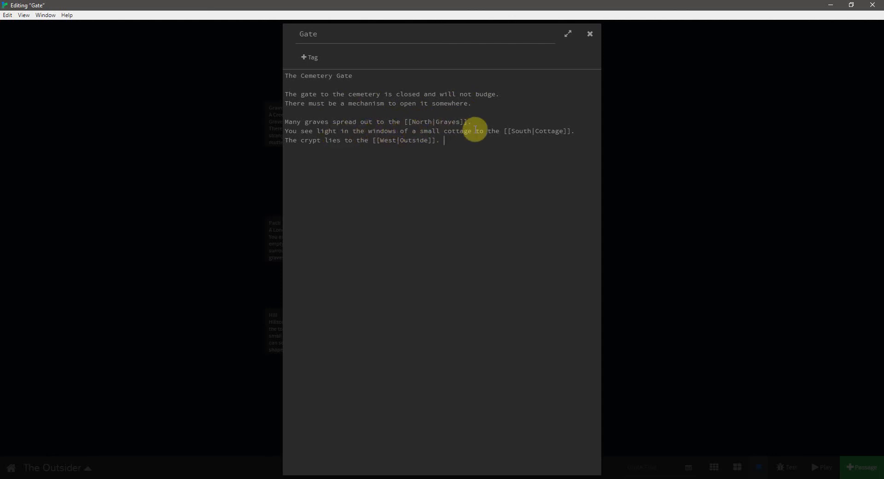
pyautogui.moveTo(314, 158)
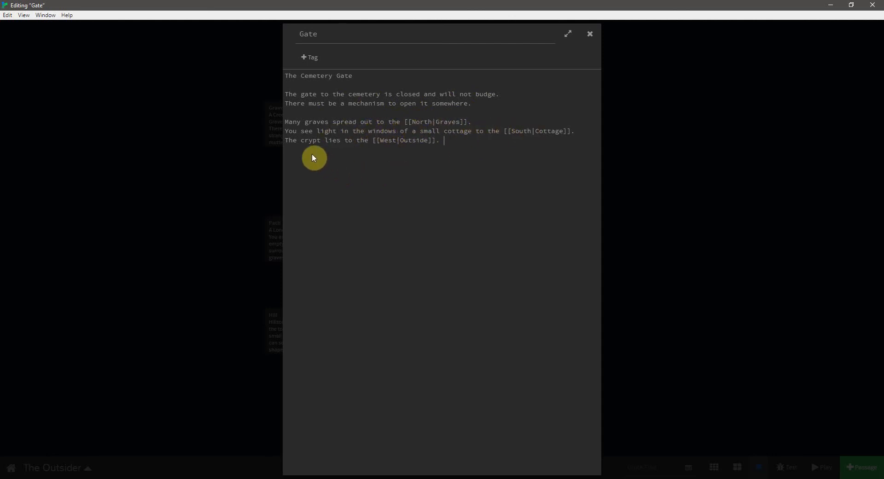
pyautogui.moveTo(520, 134)
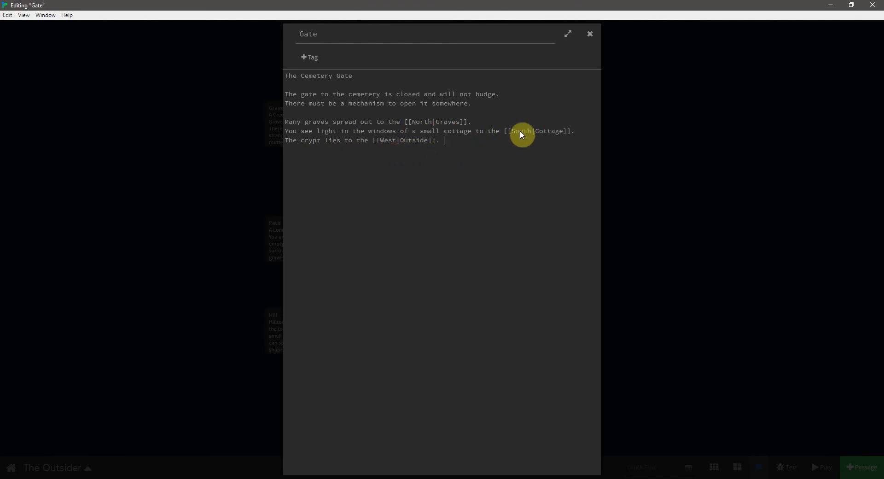
pyautogui.click(589, 34)
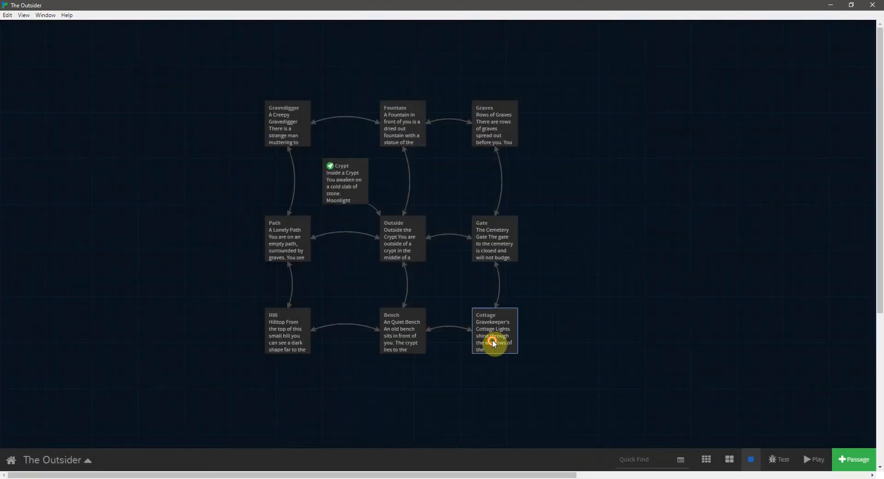
# Bring up the Cottage passage with its locked gravekeeper's home text and Gate/Bench links
pyautogui.doubleClick(494, 332)
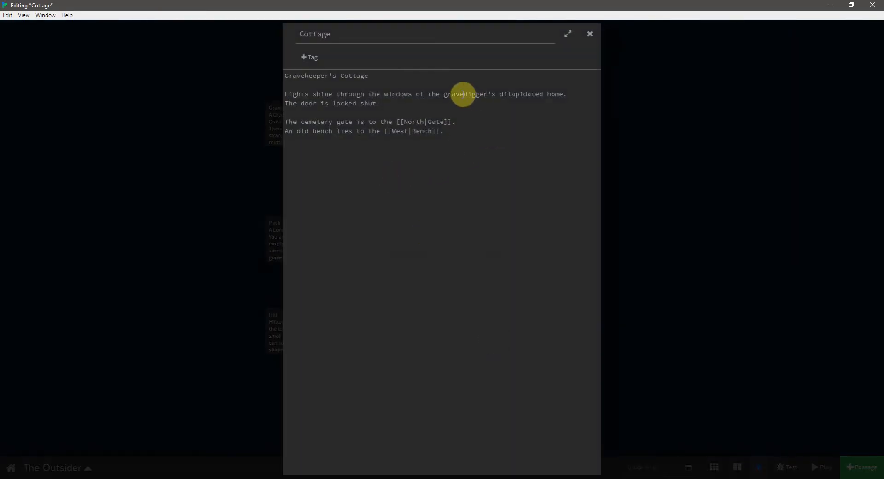
pyautogui.moveTo(537, 107)
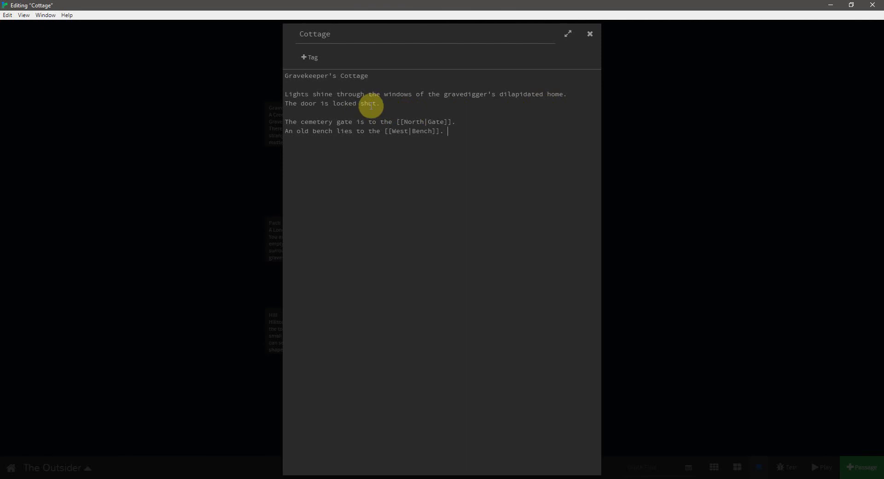
pyautogui.moveTo(389, 107)
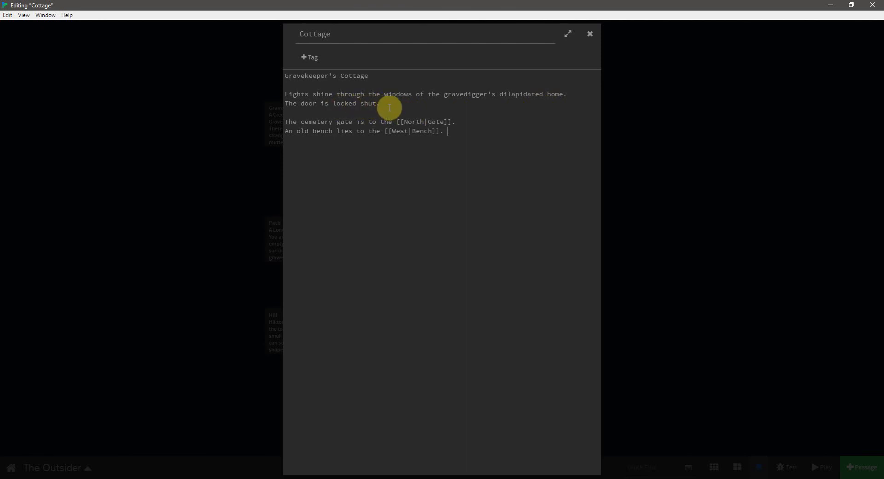
pyautogui.moveTo(338, 112)
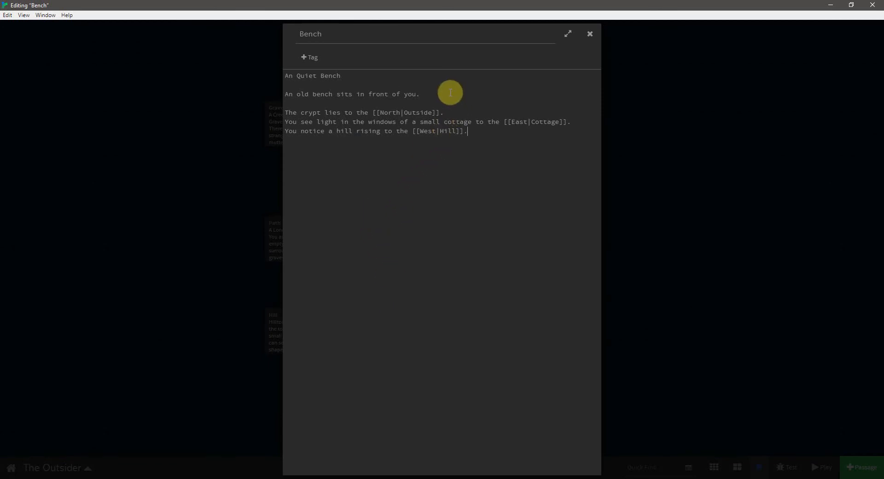
pyautogui.moveTo(389, 103)
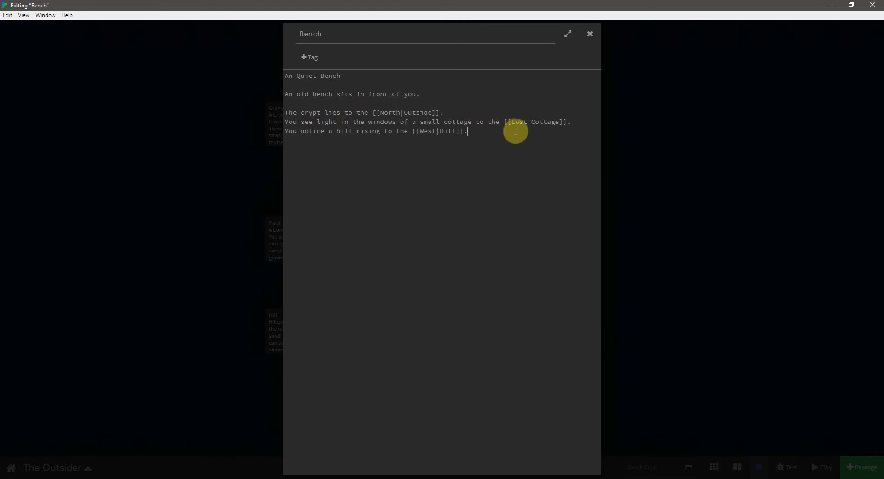
pyautogui.moveTo(406, 146)
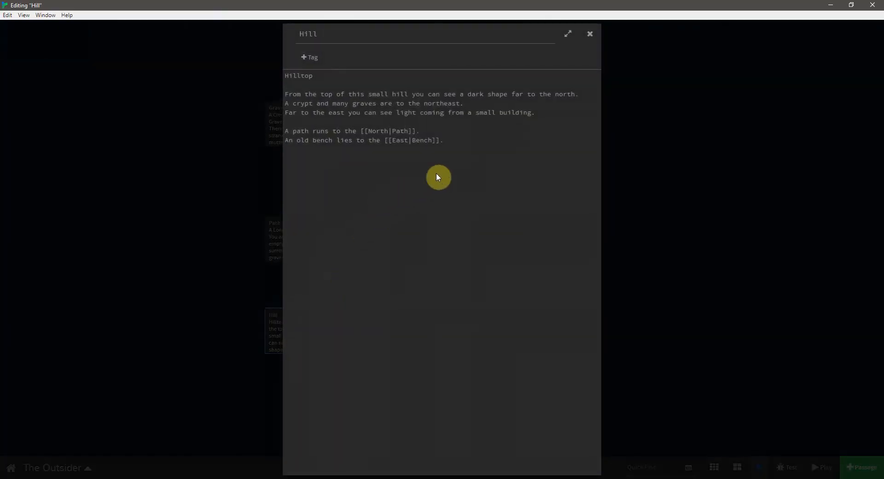
pyautogui.moveTo(475, 142)
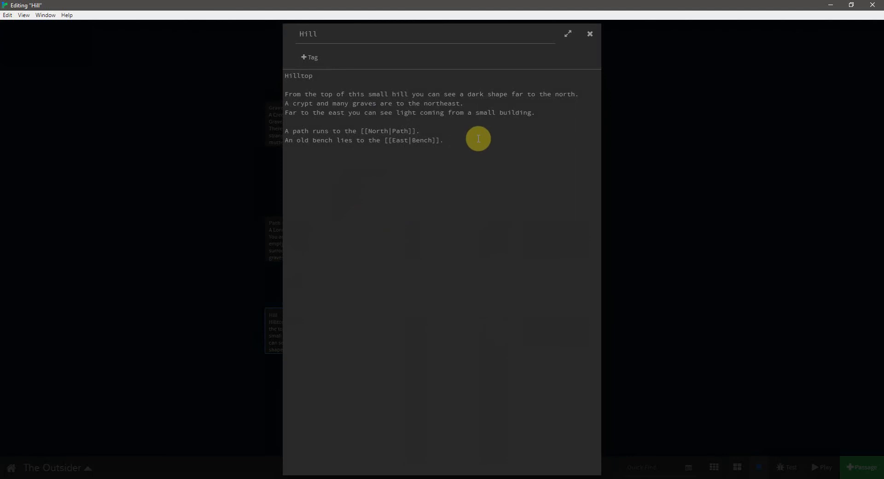
# Review the Hill passage's hilltop text with North-to-Path and East-to-Bench links, then return to the map
pyautogui.click(446, 140)
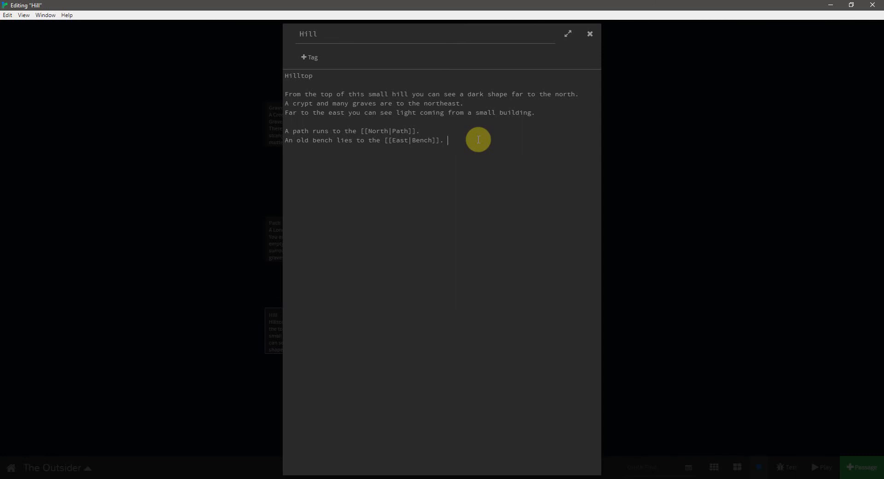
pyautogui.moveTo(460, 112)
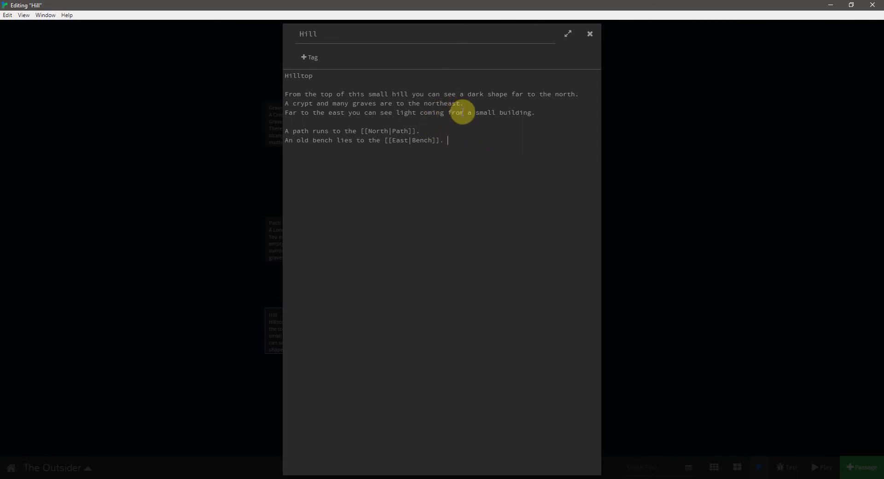
pyautogui.moveTo(451, 136)
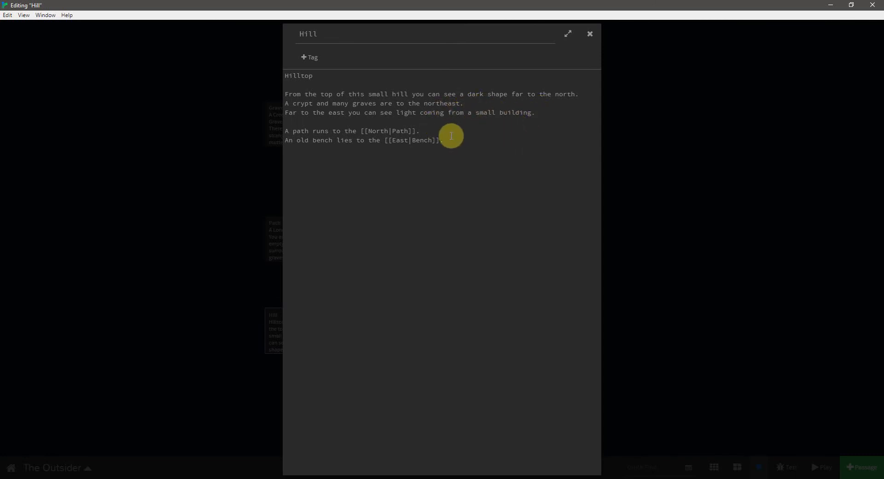
pyautogui.moveTo(324, 152)
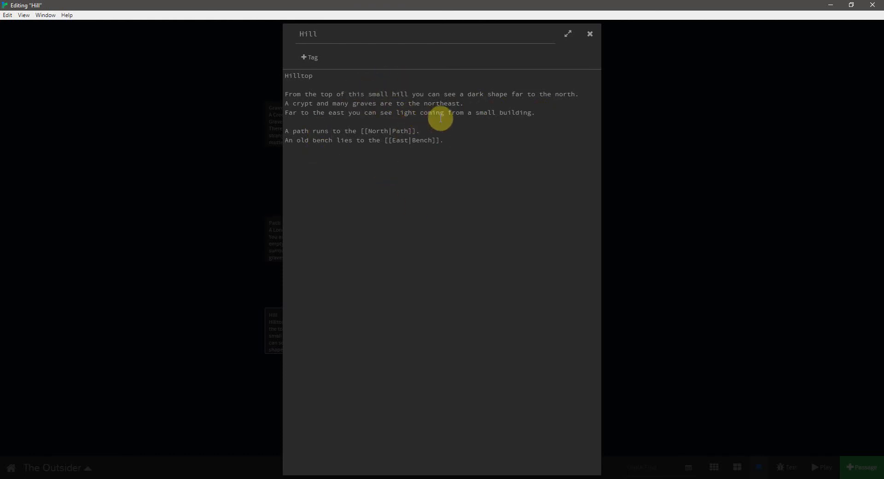
pyautogui.moveTo(450, 92)
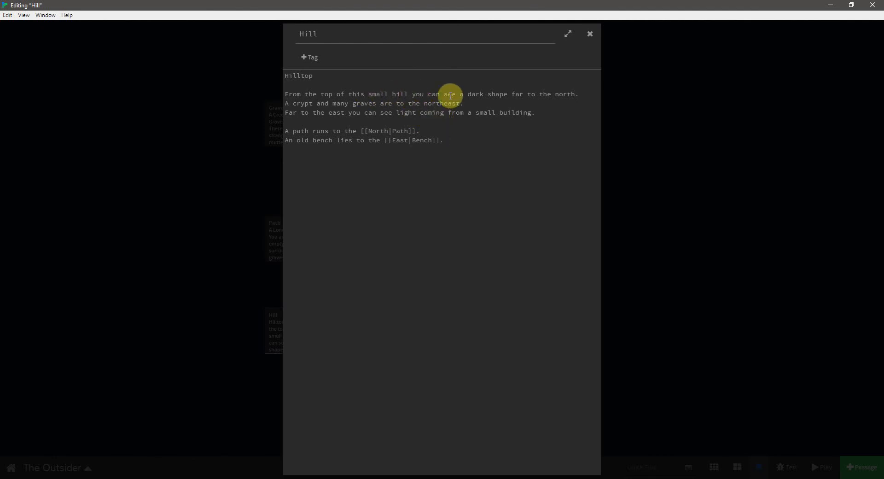
pyautogui.moveTo(352, 111)
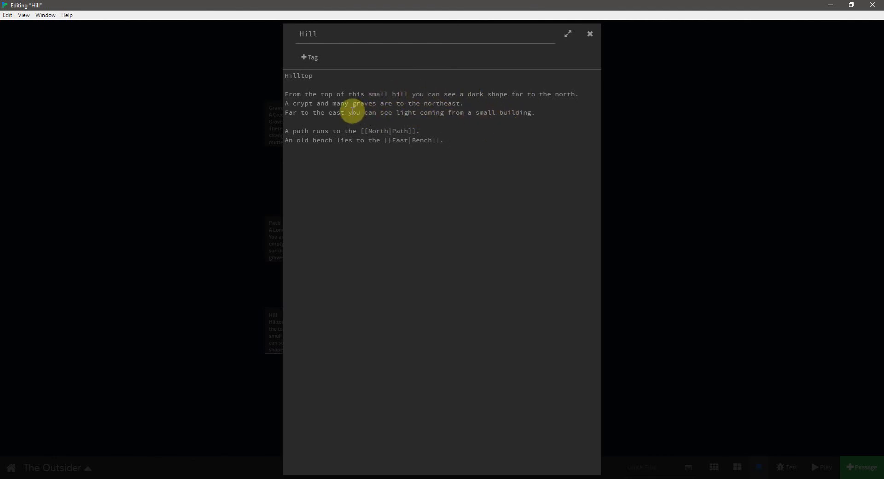
pyautogui.moveTo(329, 117)
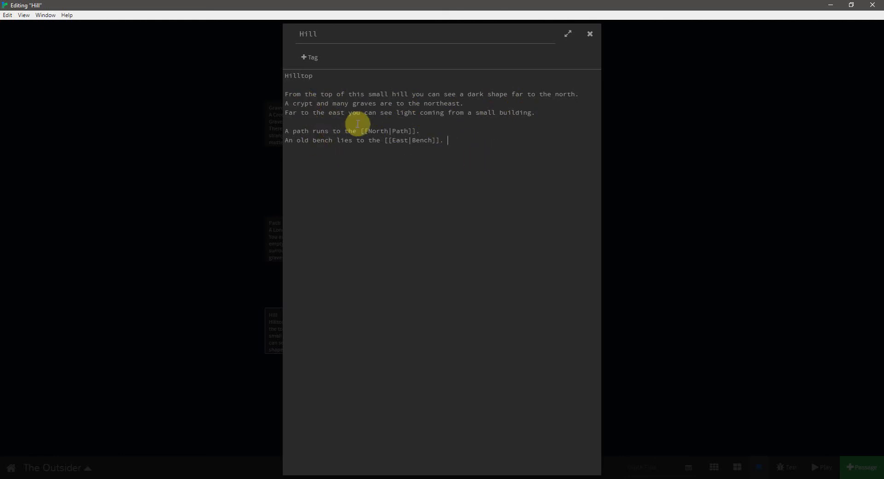
pyautogui.moveTo(434, 161)
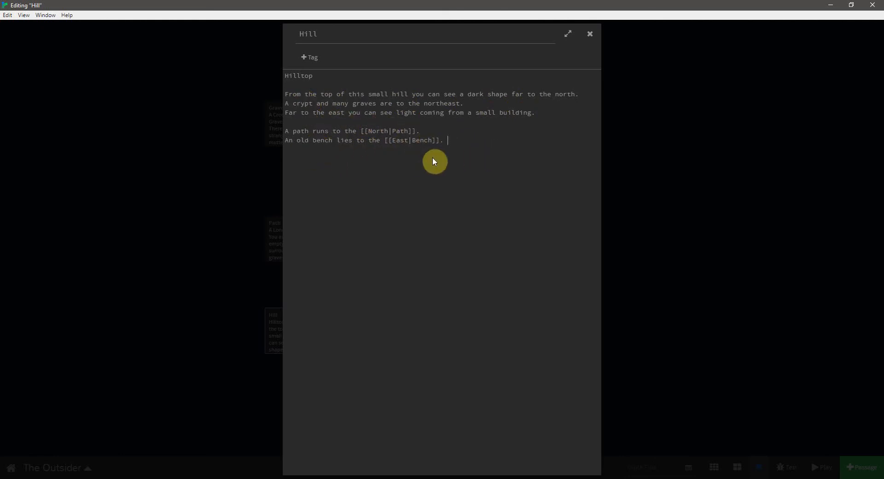
pyautogui.click(589, 34)
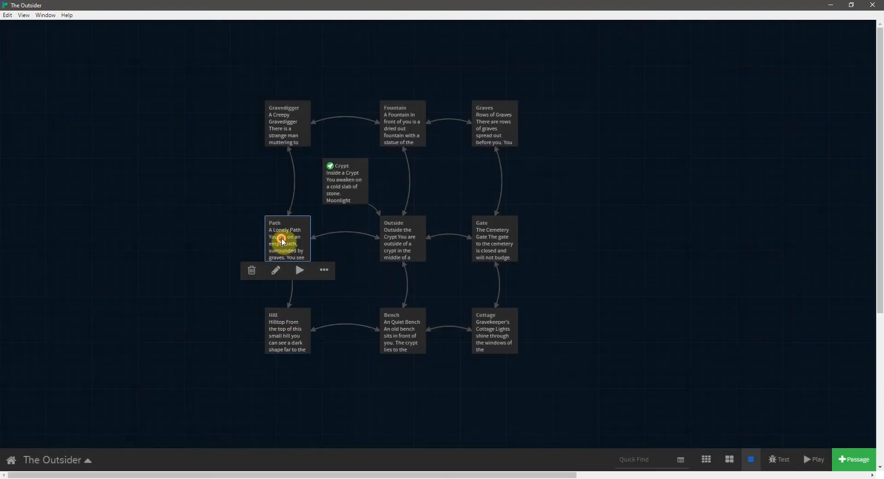
pyautogui.click(276, 270)
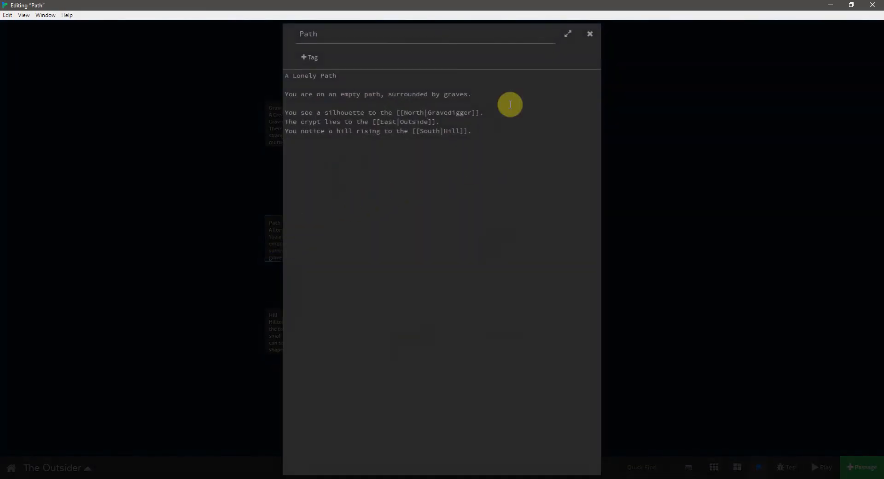
pyautogui.moveTo(459, 179)
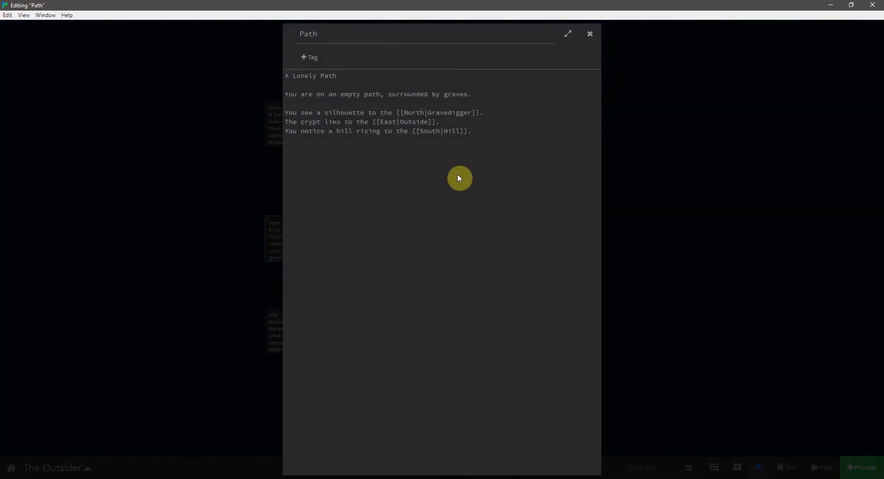
pyautogui.moveTo(467, 111)
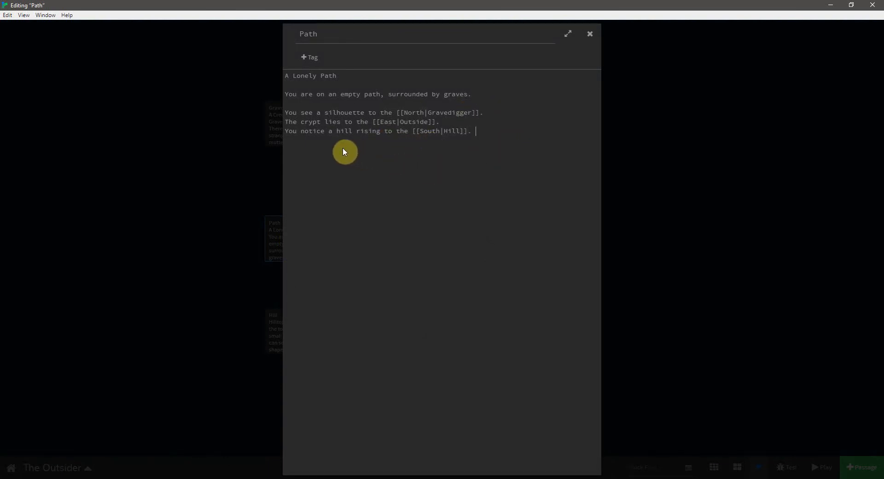
pyautogui.moveTo(385, 133)
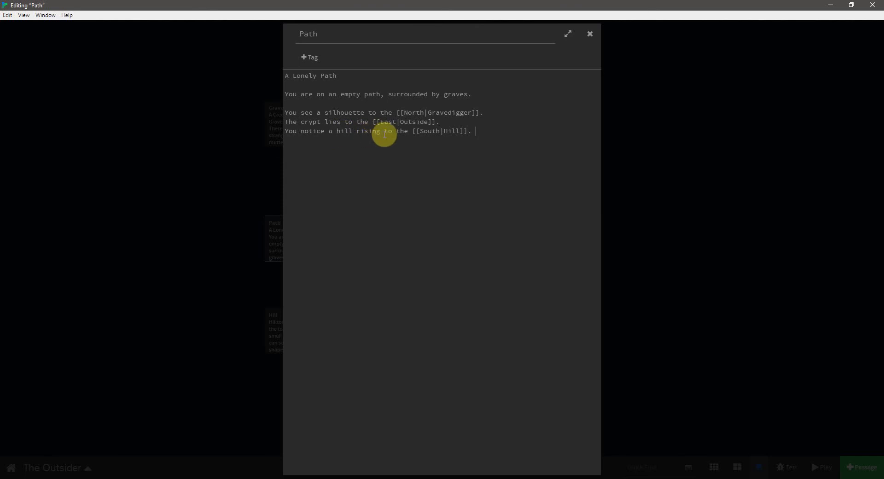
pyautogui.click(589, 35)
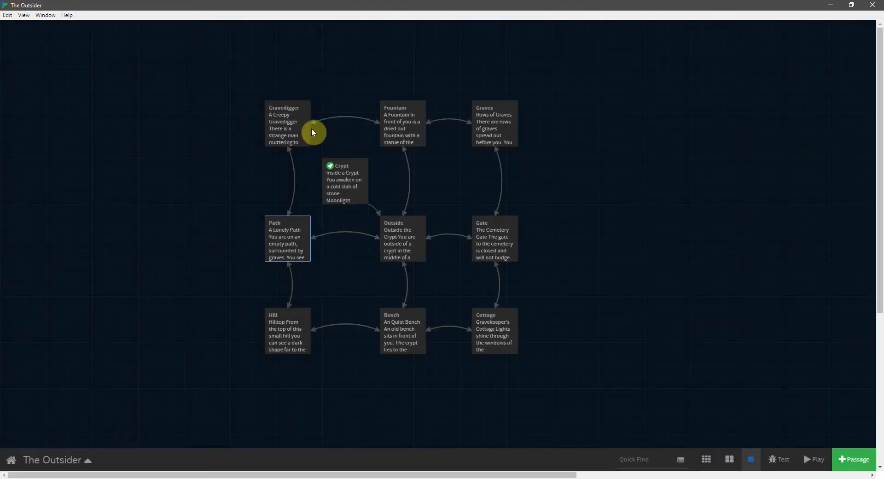
pyautogui.doubleClick(283, 122)
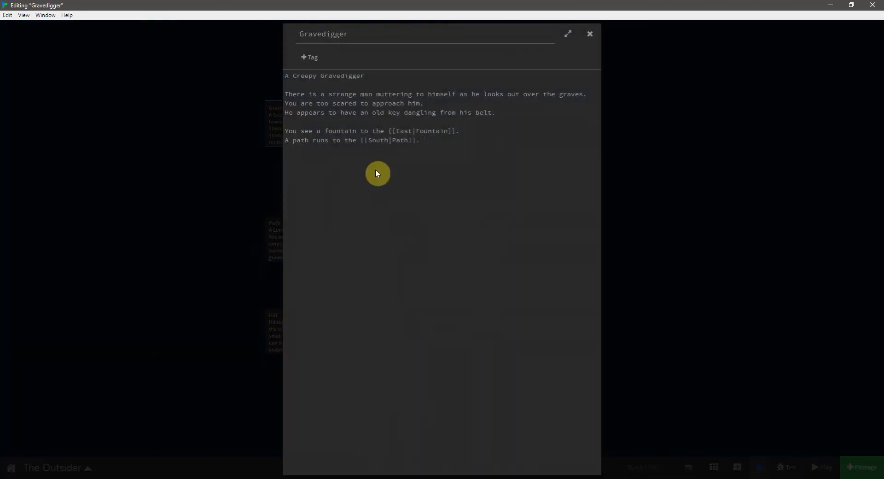
pyautogui.click(423, 140)
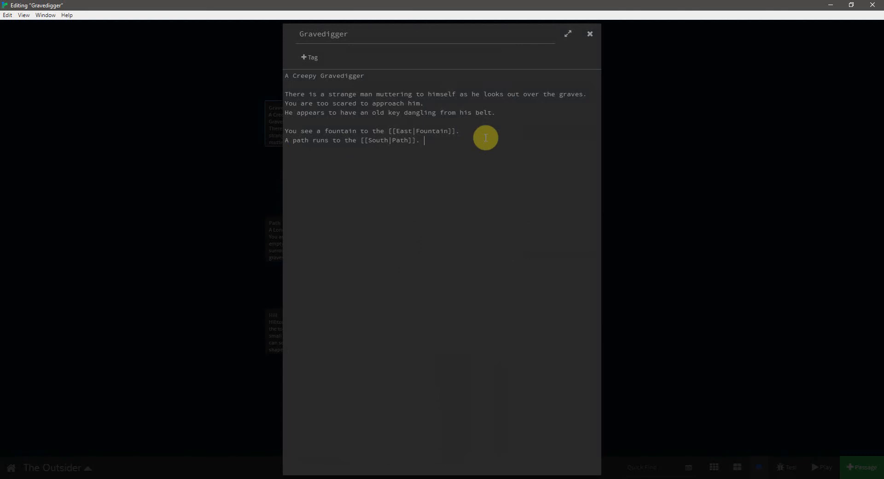
pyautogui.moveTo(493, 112)
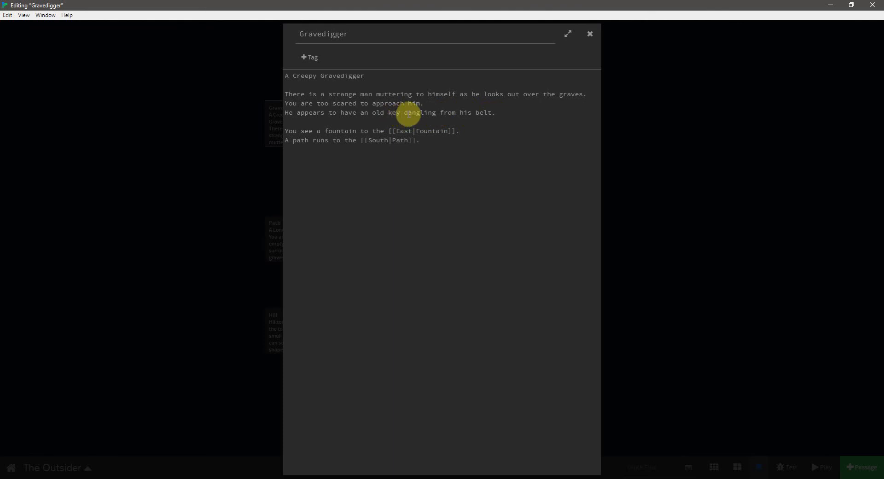
pyautogui.click(423, 140)
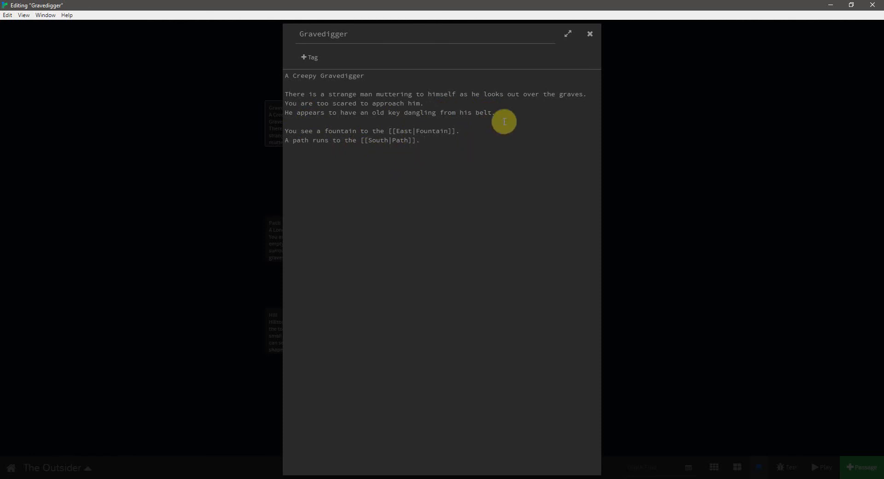
pyautogui.click(590, 34)
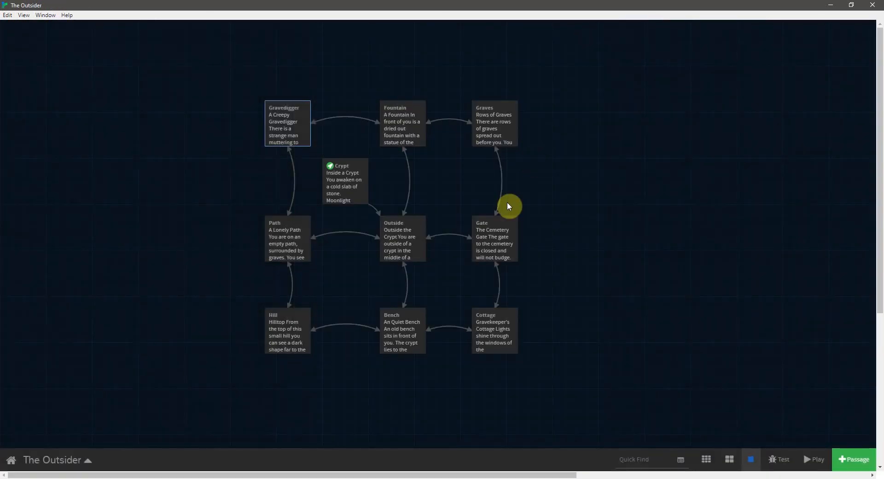
pyautogui.moveTo(399, 297)
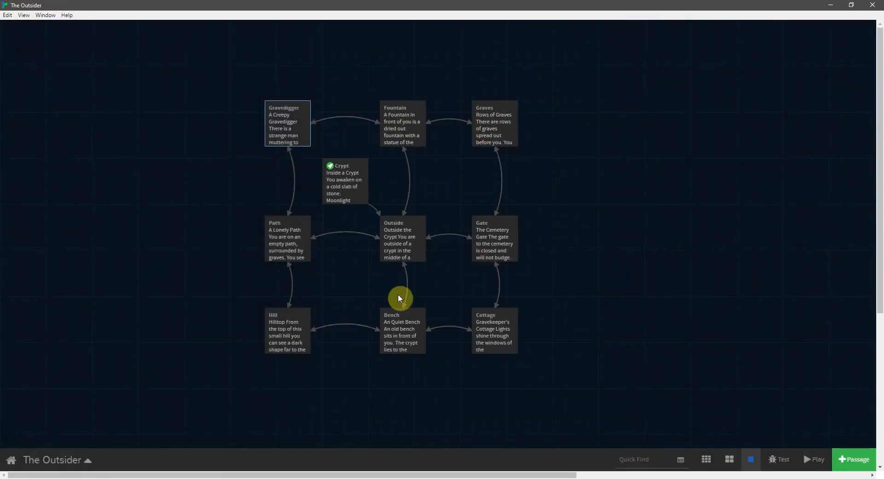
pyautogui.moveTo(525, 183)
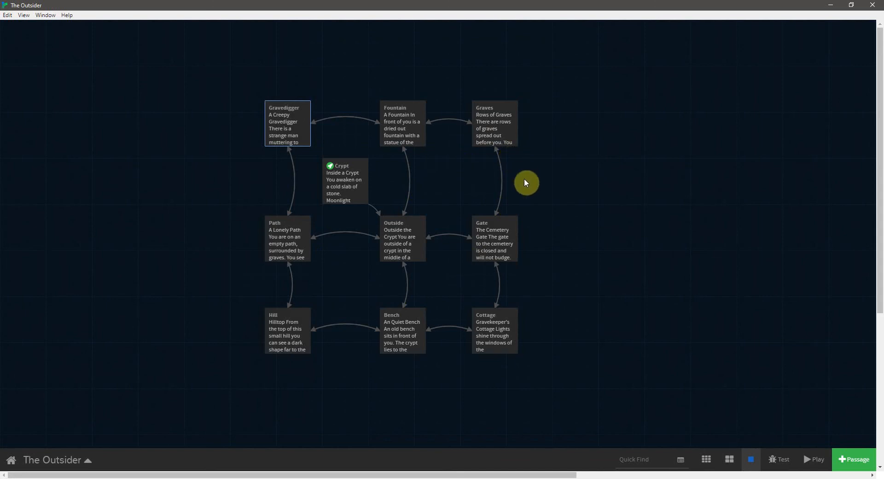